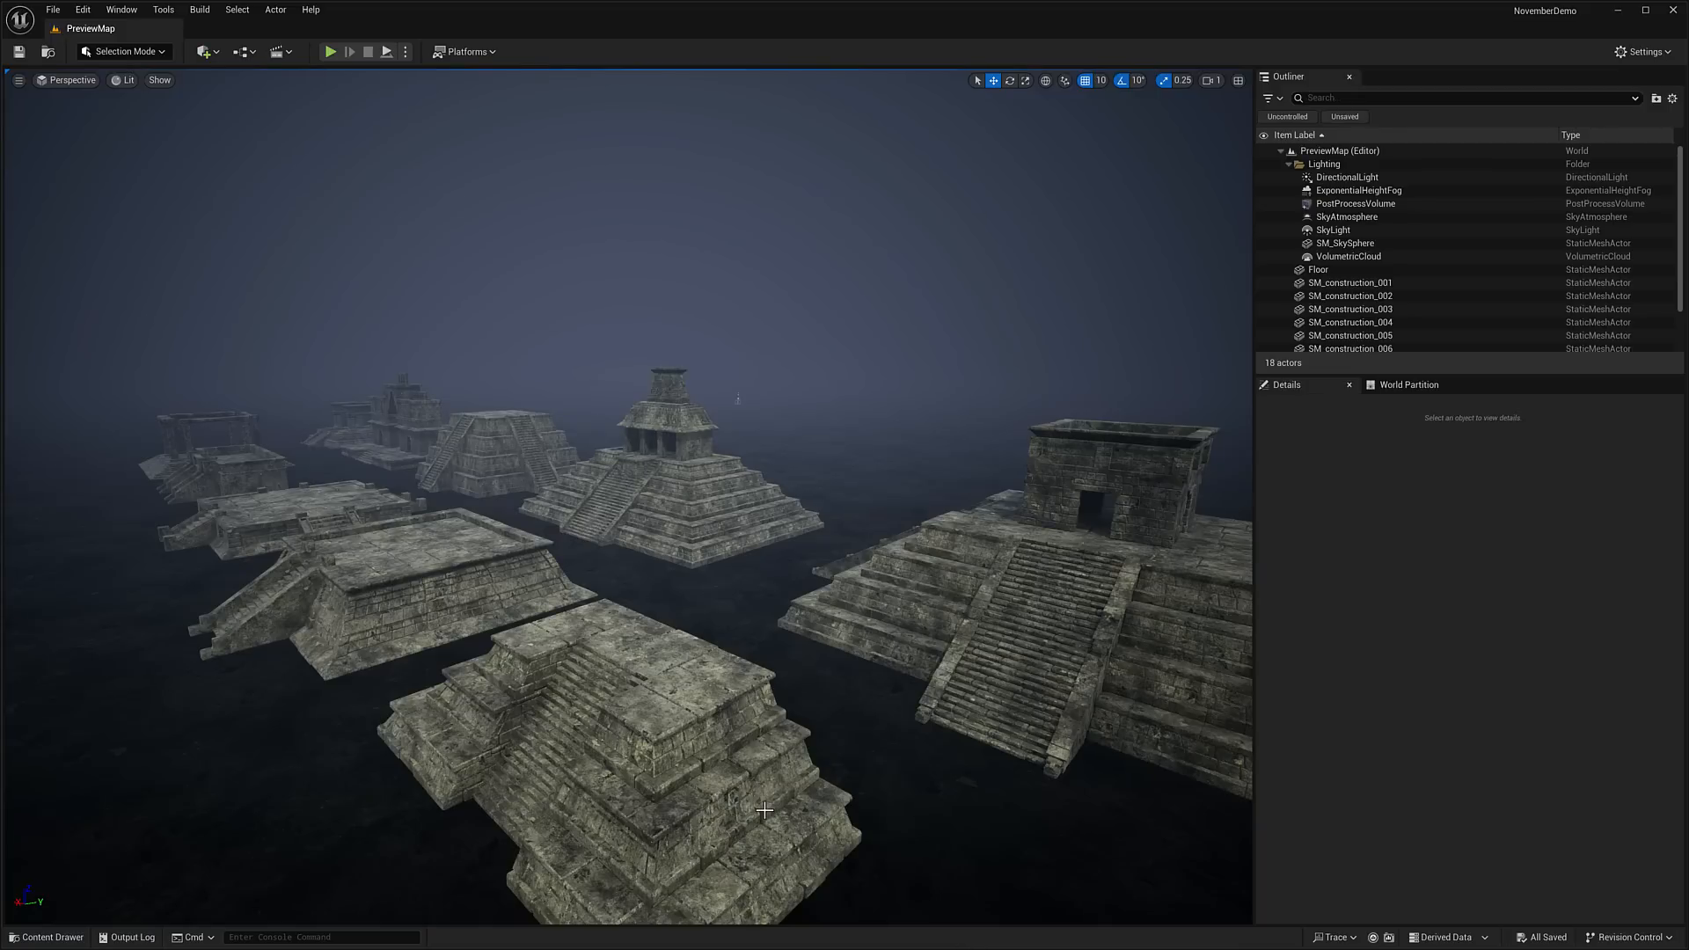
pyautogui.moveTo(674, 740)
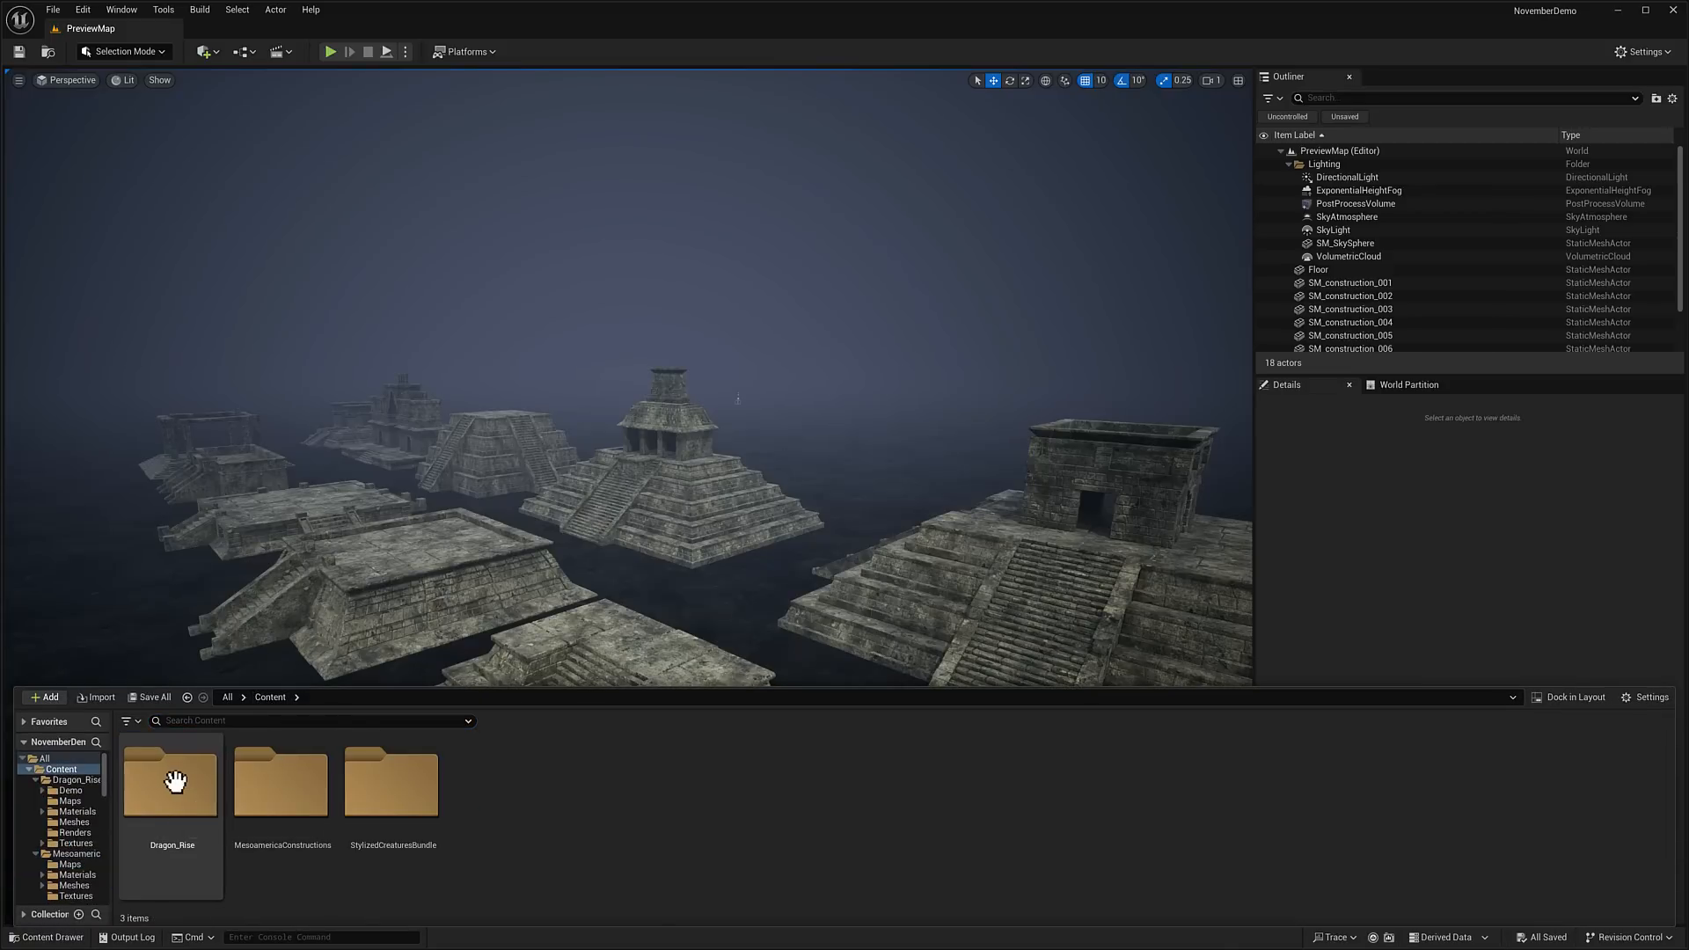
# Enter the Dragon_Rise folder in the content browser to reveal its subfolders
pyautogui.doubleClick(170, 781)
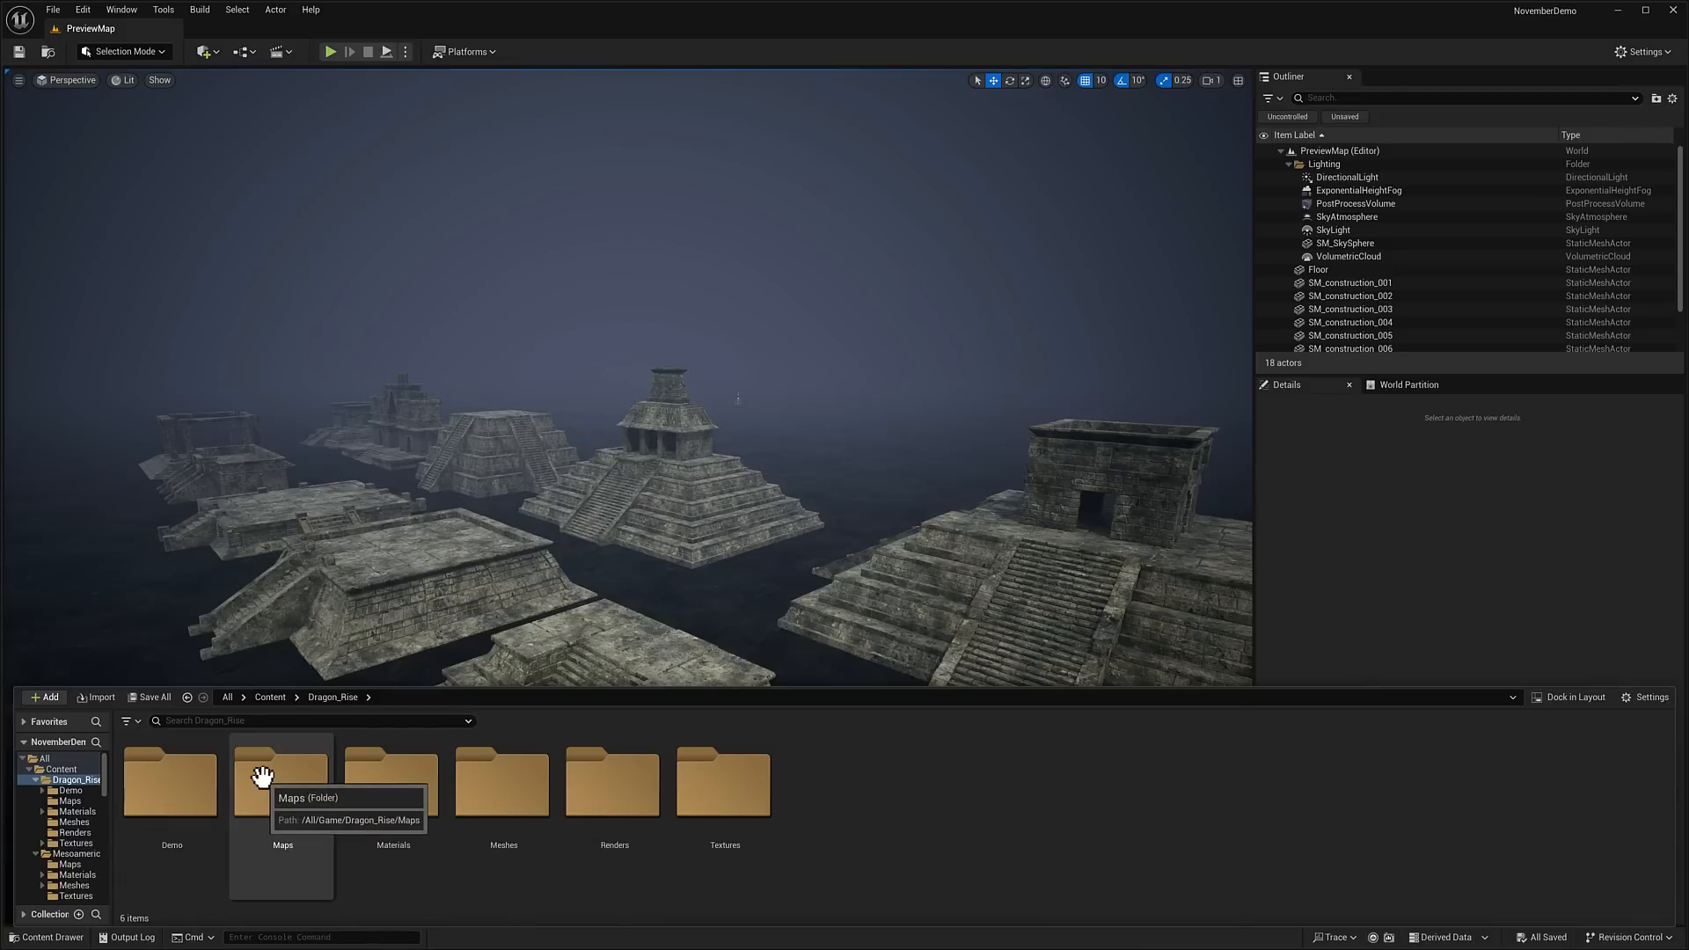
# Load the TempleDragon level from Dragon_Rise's Maps folder, showing the cathedral interior
pyautogui.doubleClick(281, 781)
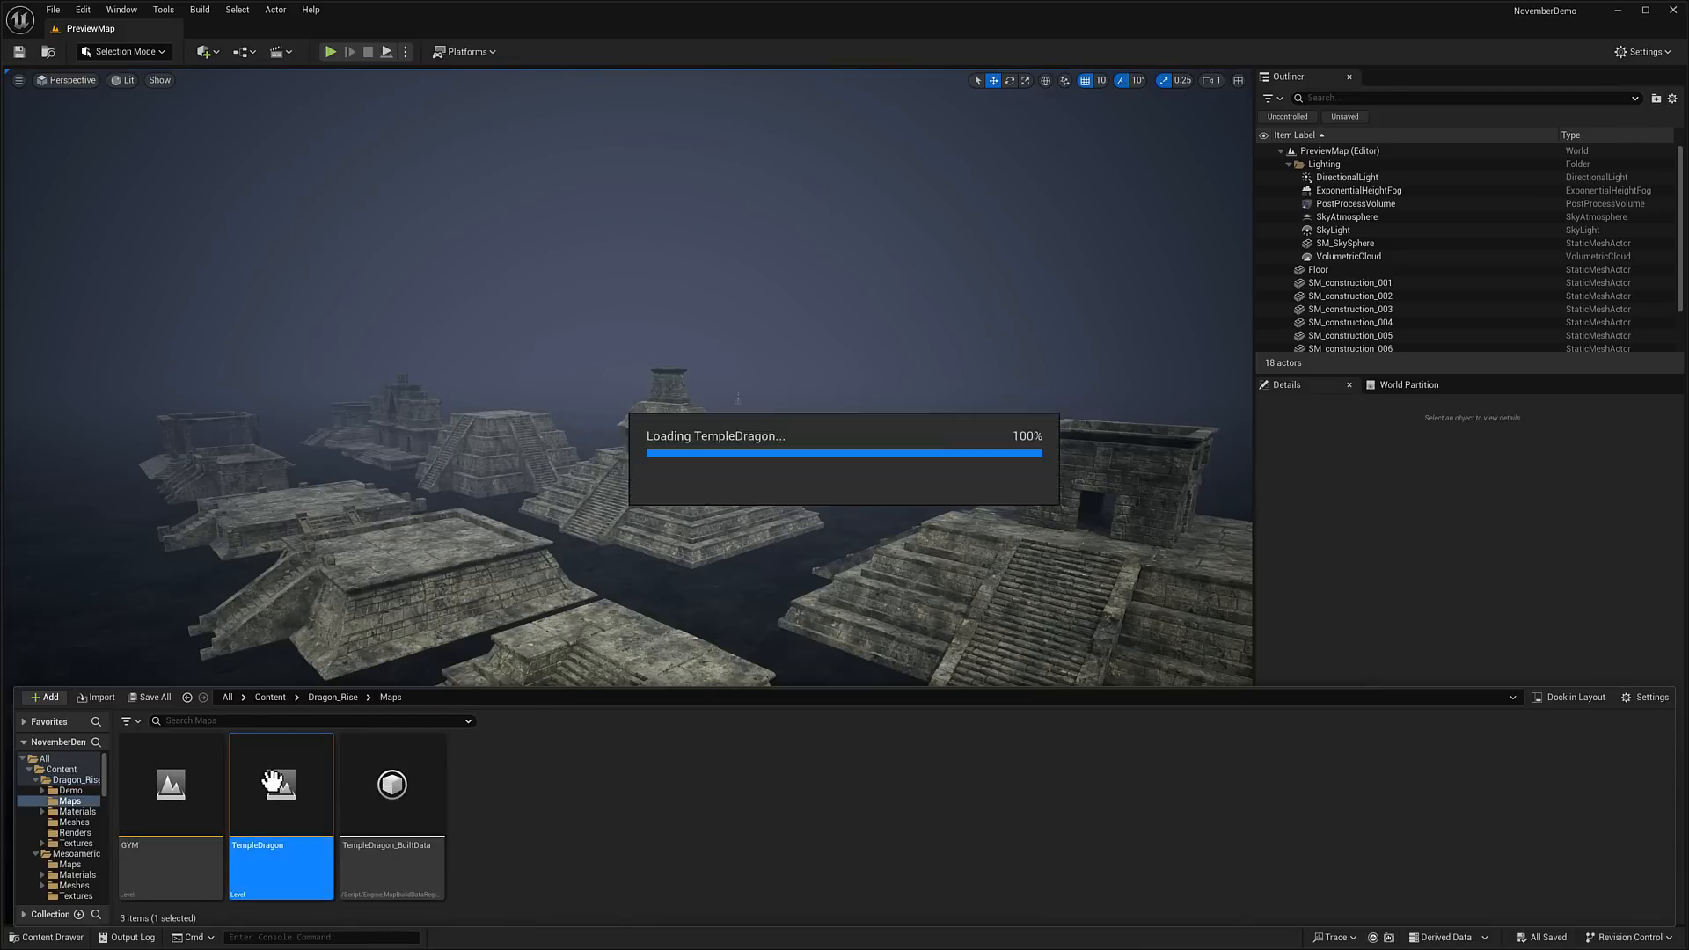
pyautogui.doubleClick(280, 783)
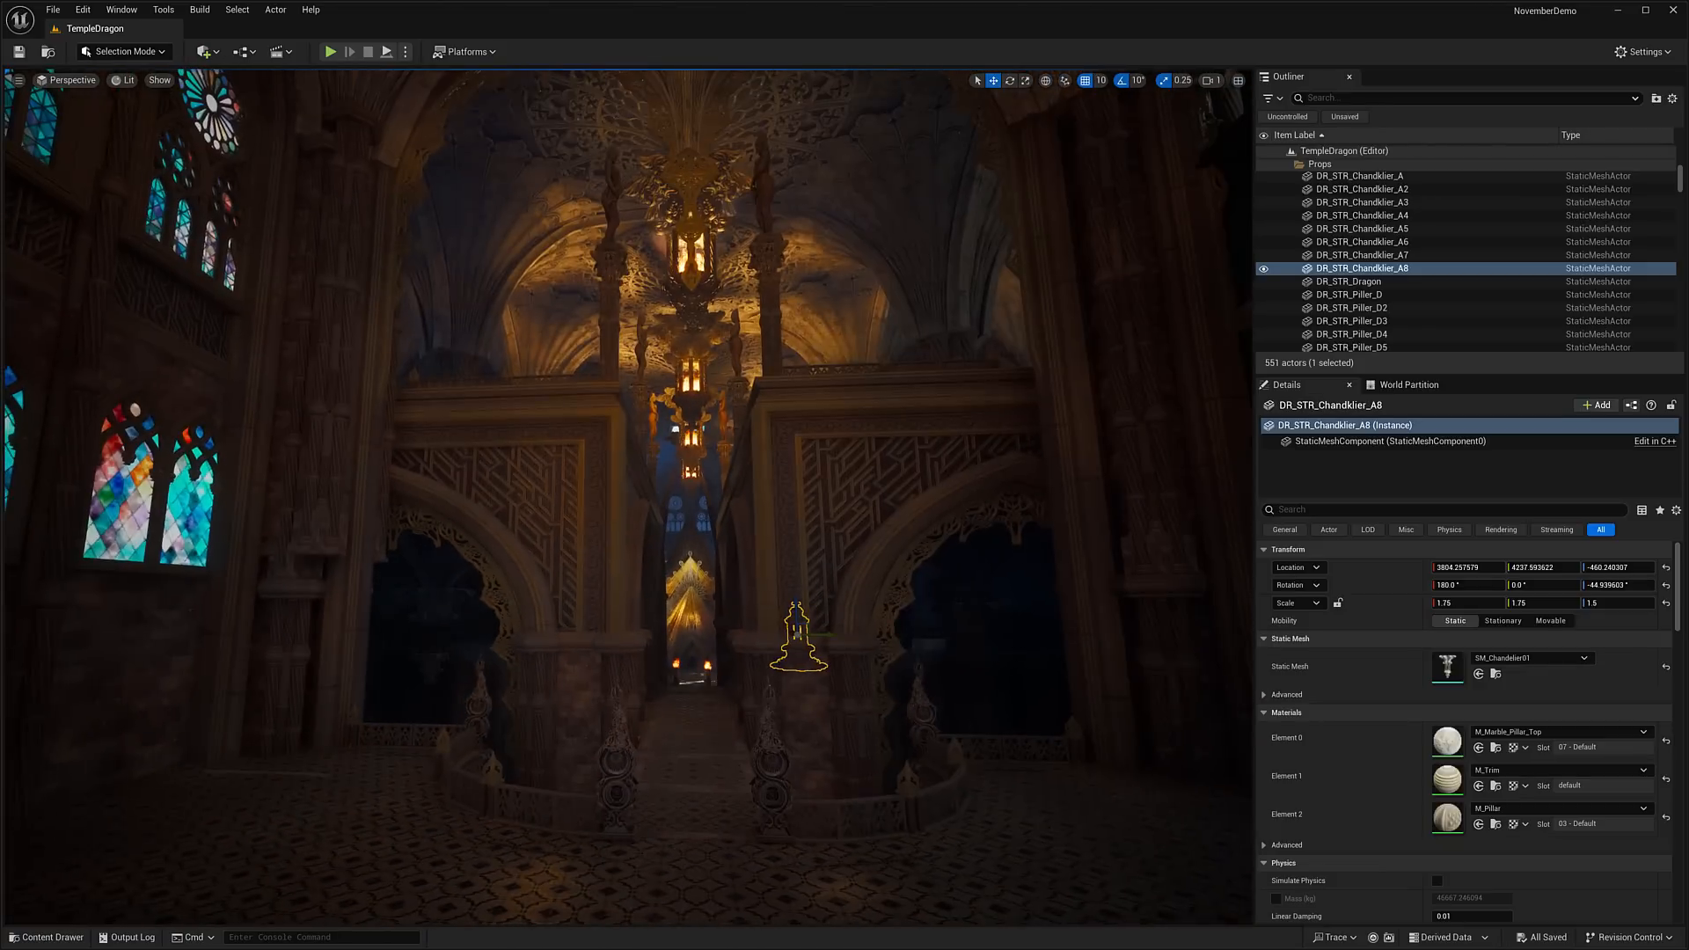
# Load the GYM level with the golden dragon statues, then browse back to the Content root
pyautogui.click(46, 936)
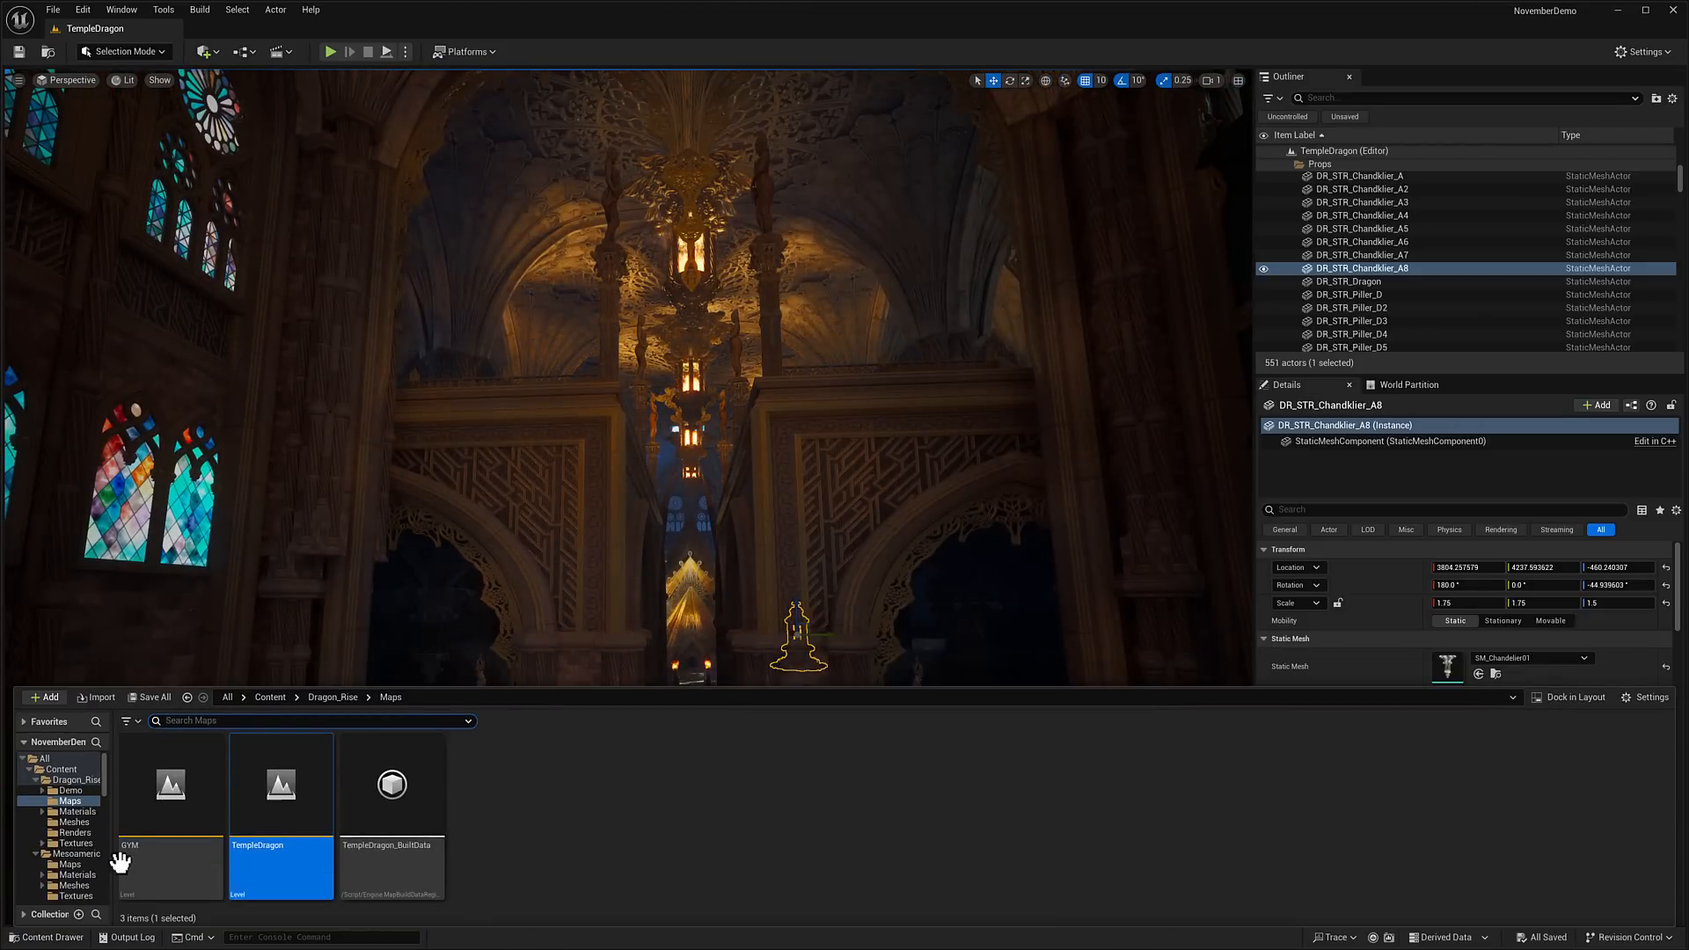
pyautogui.click(169, 783)
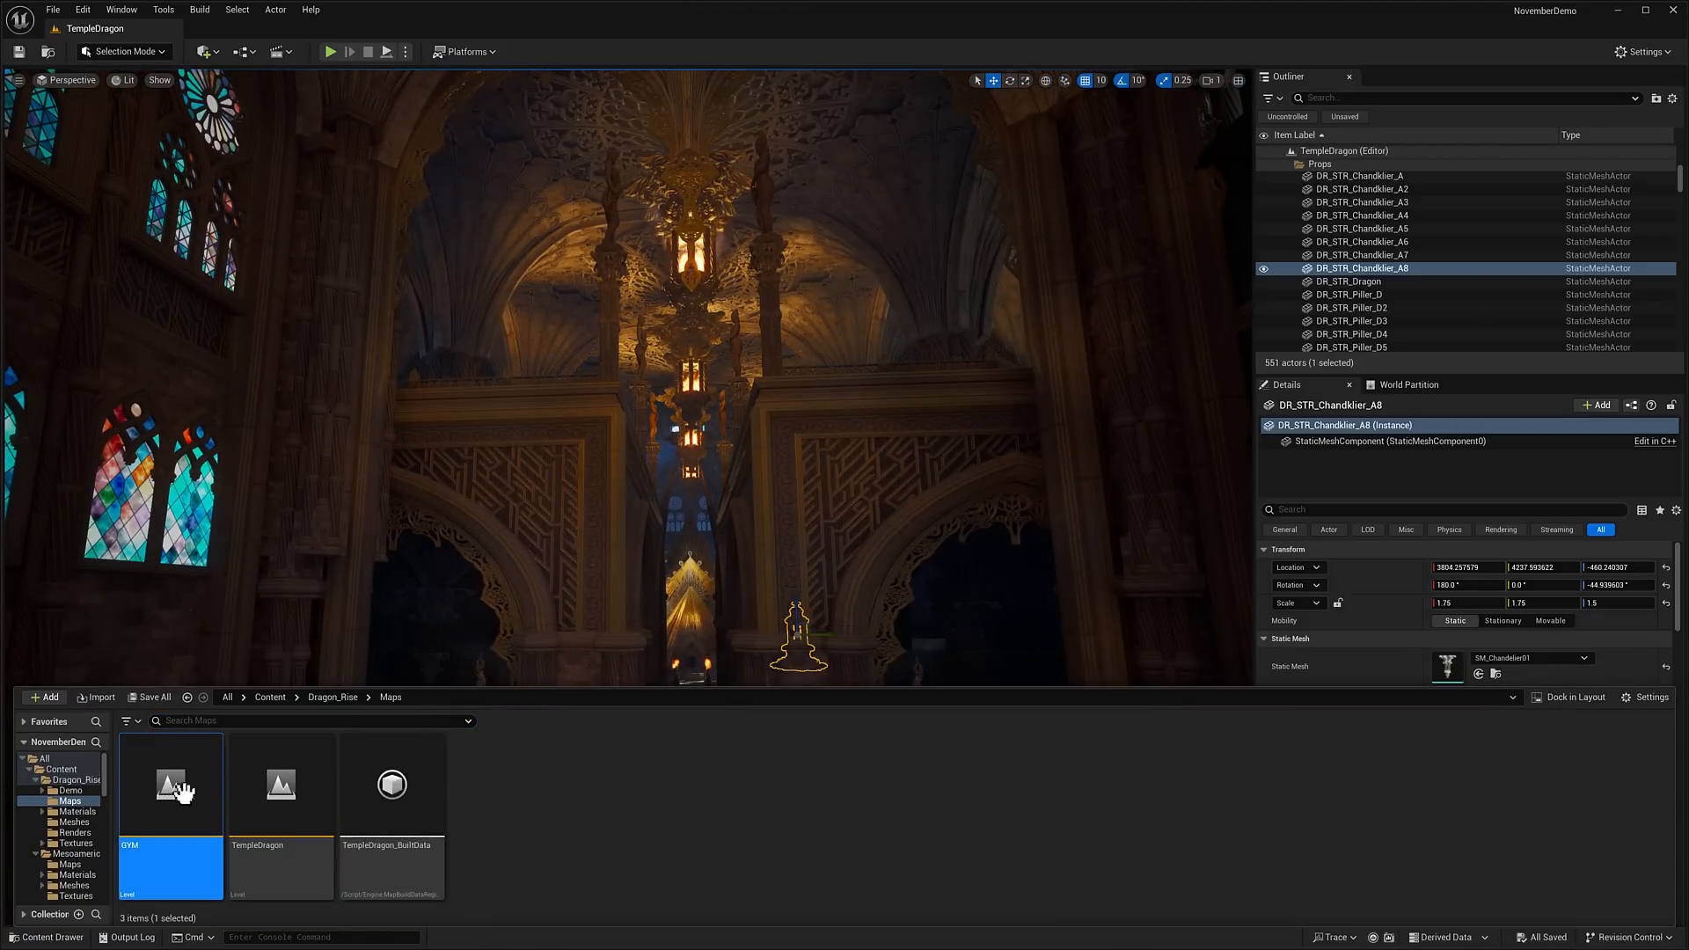
pyautogui.doubleClick(169, 782)
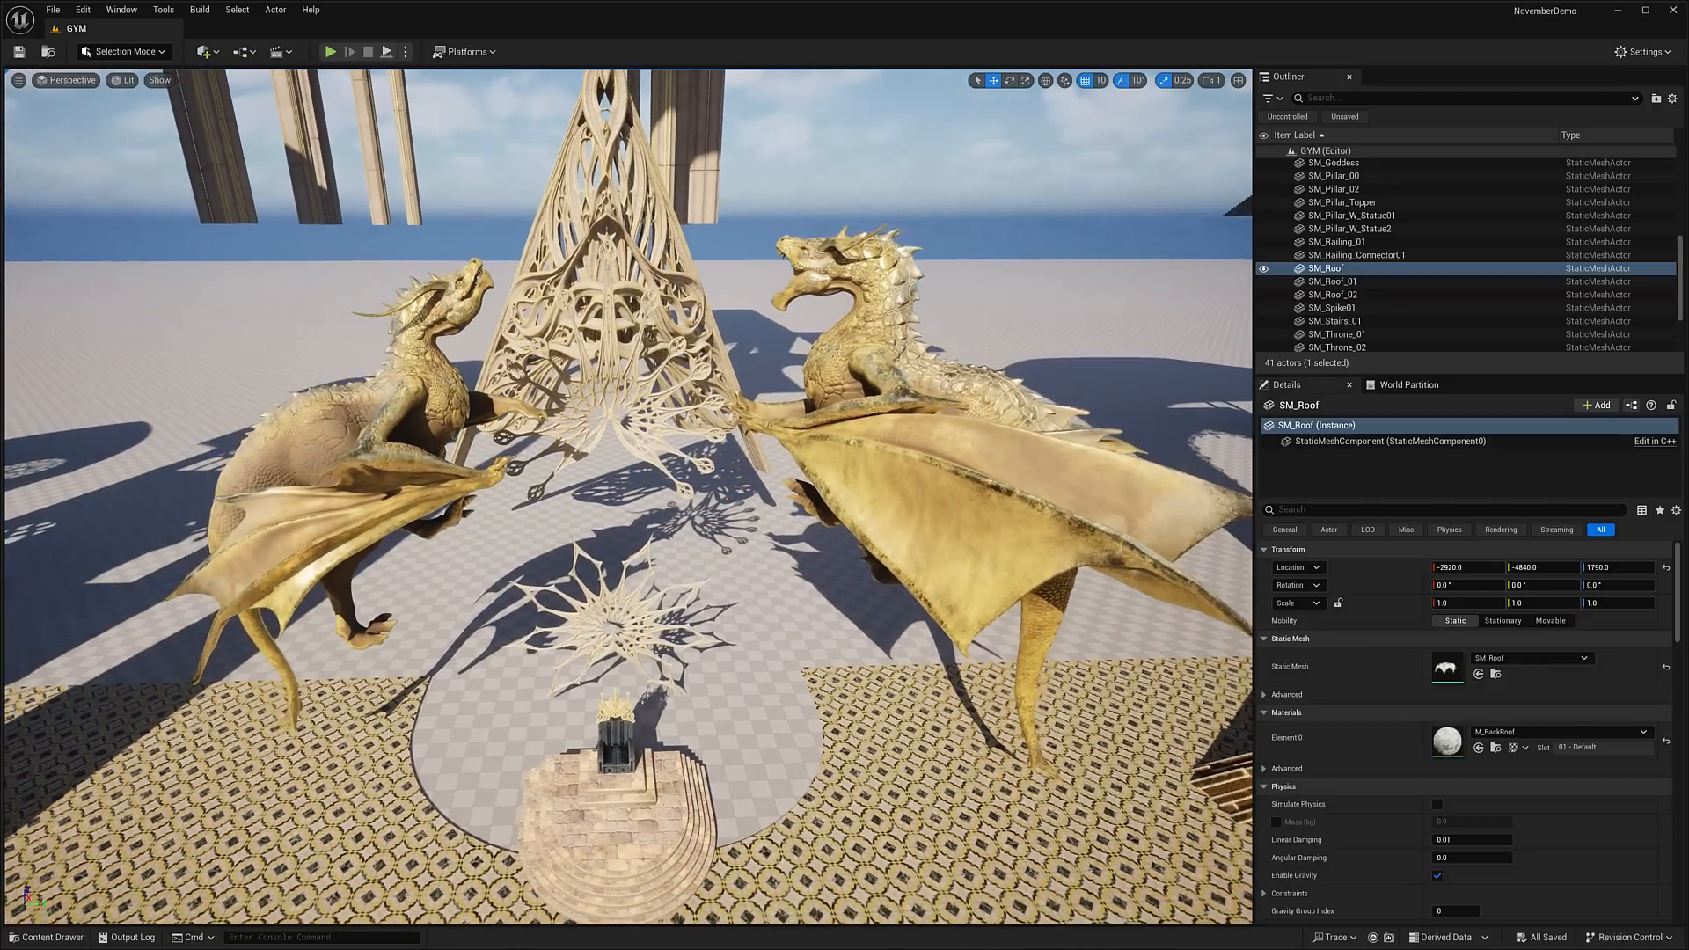
pyautogui.click(45, 936)
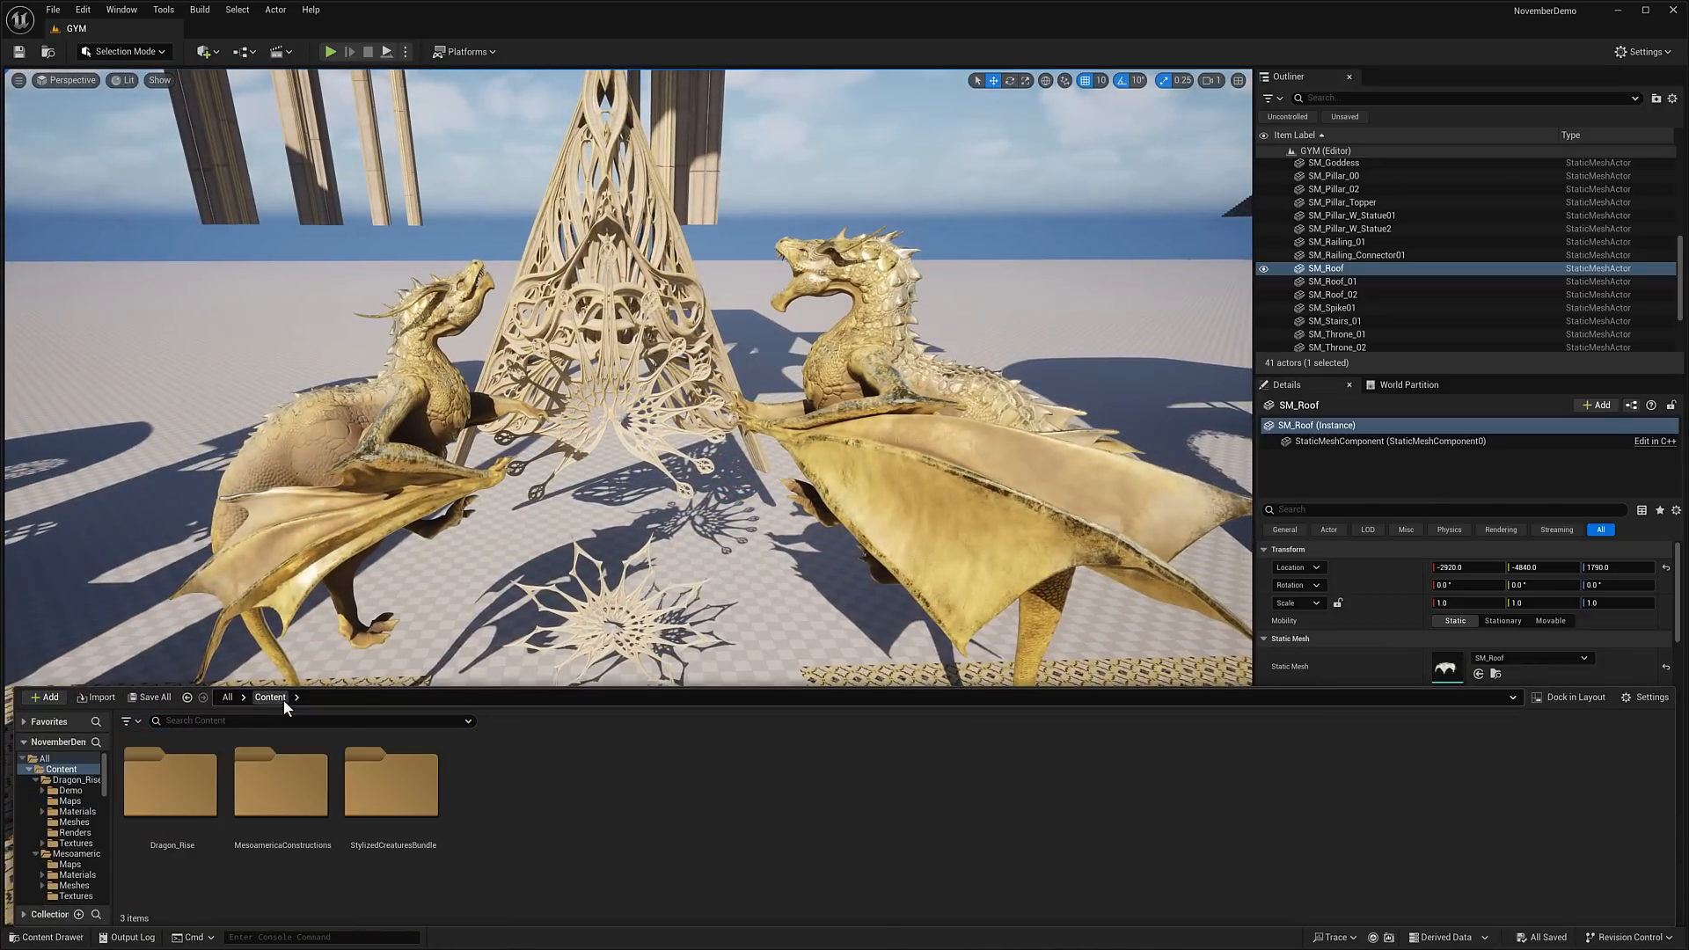
# Enter the StylizedCreaturesBundle folder and load its Demo level of creature rows
pyautogui.doubleClick(390, 785)
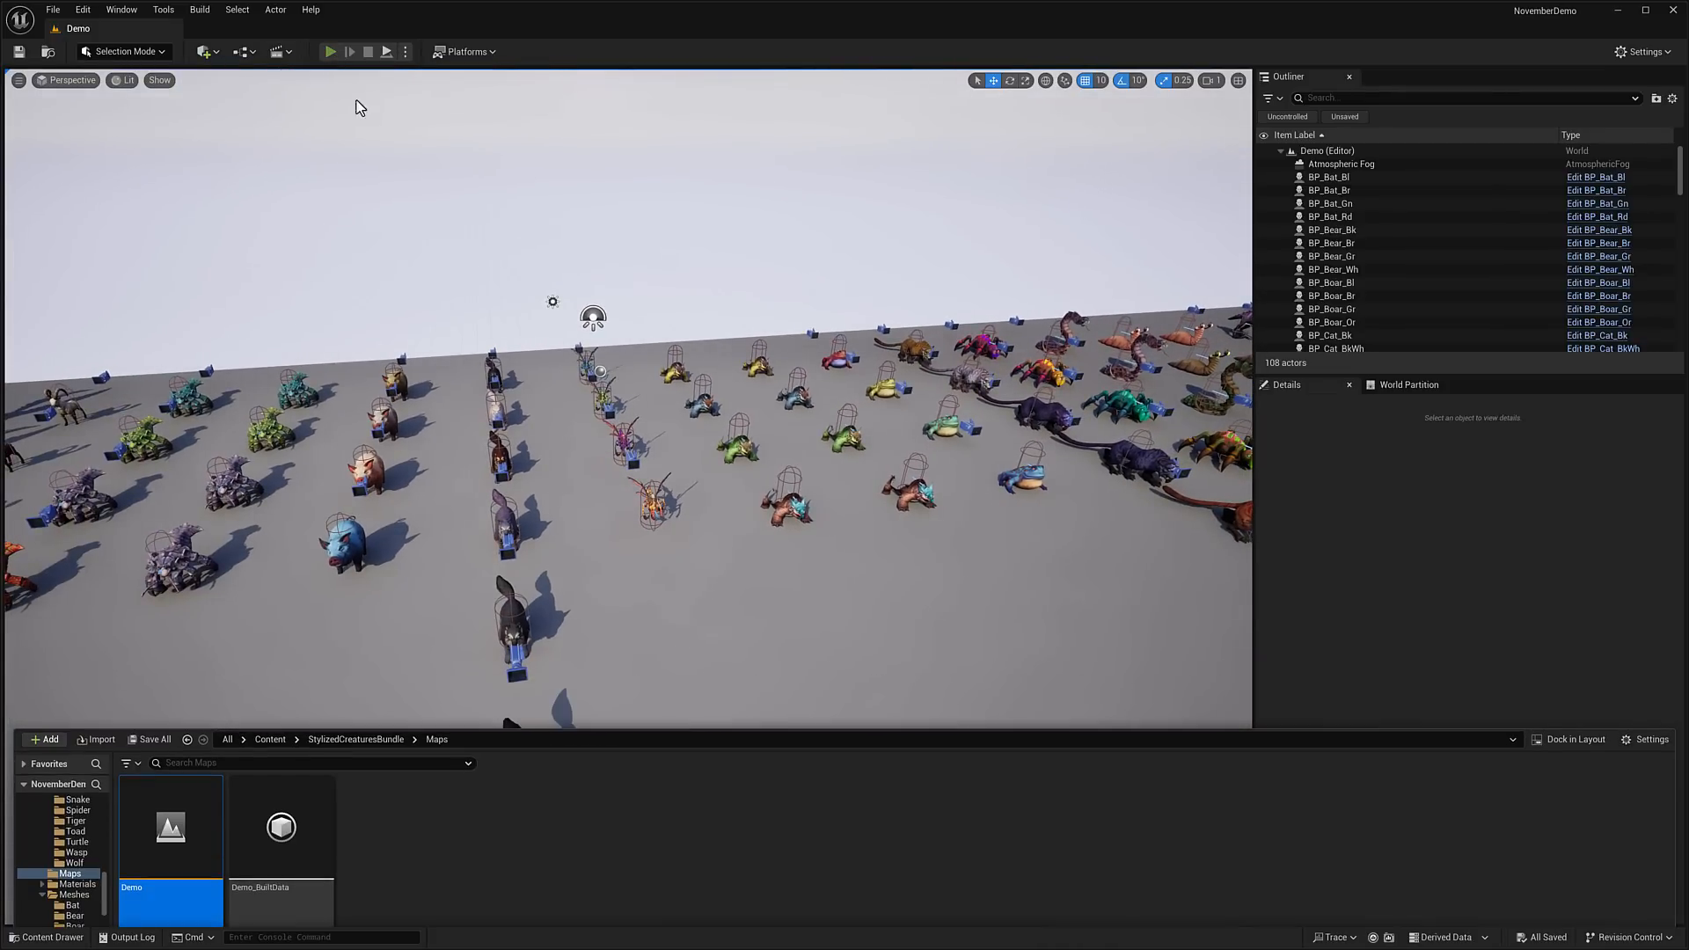
# Play the Demo level in editor and watch the creatures roam, then stop the session
pyautogui.click(331, 51)
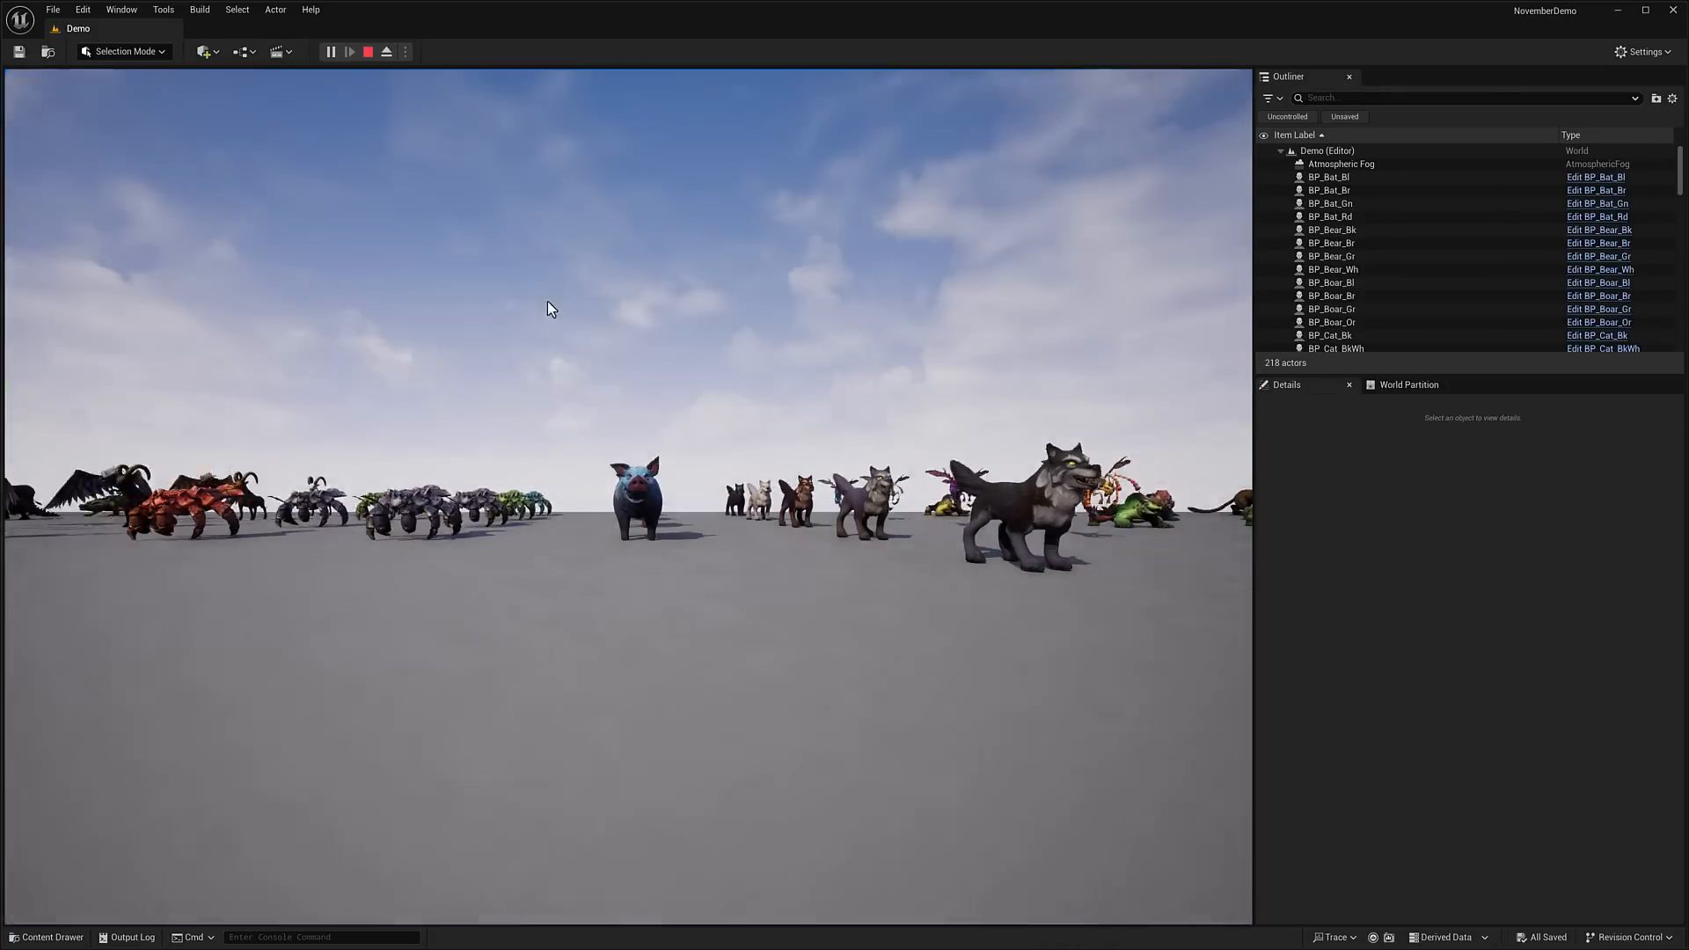
pyautogui.click(331, 51)
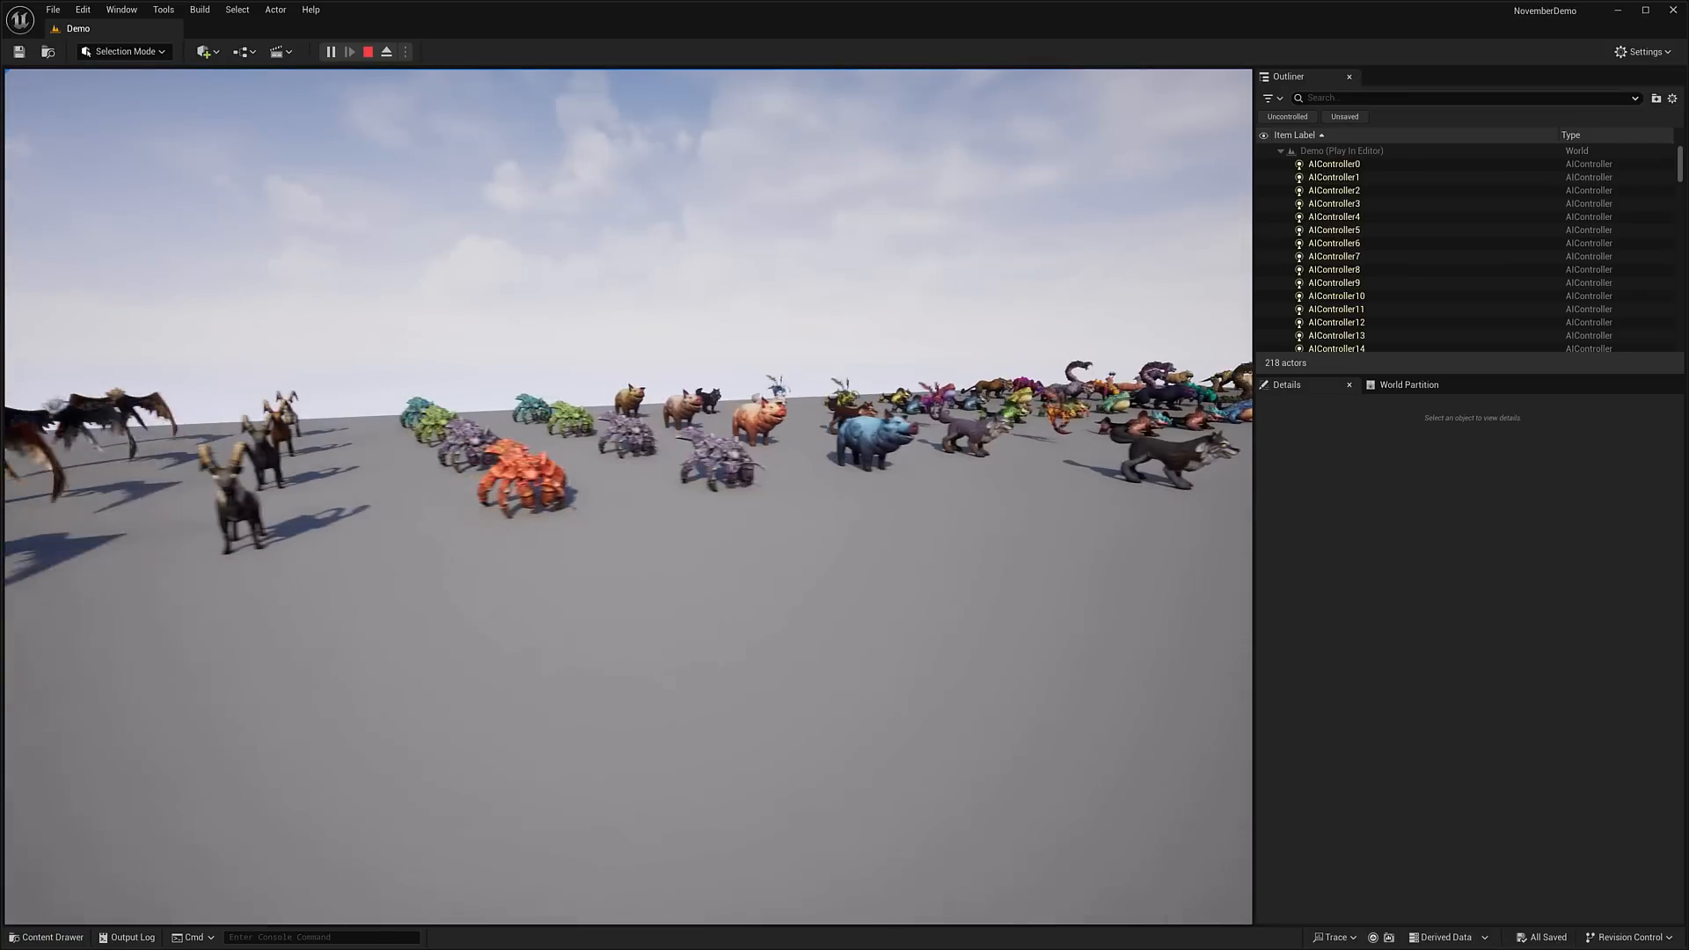
pyautogui.click(366, 51)
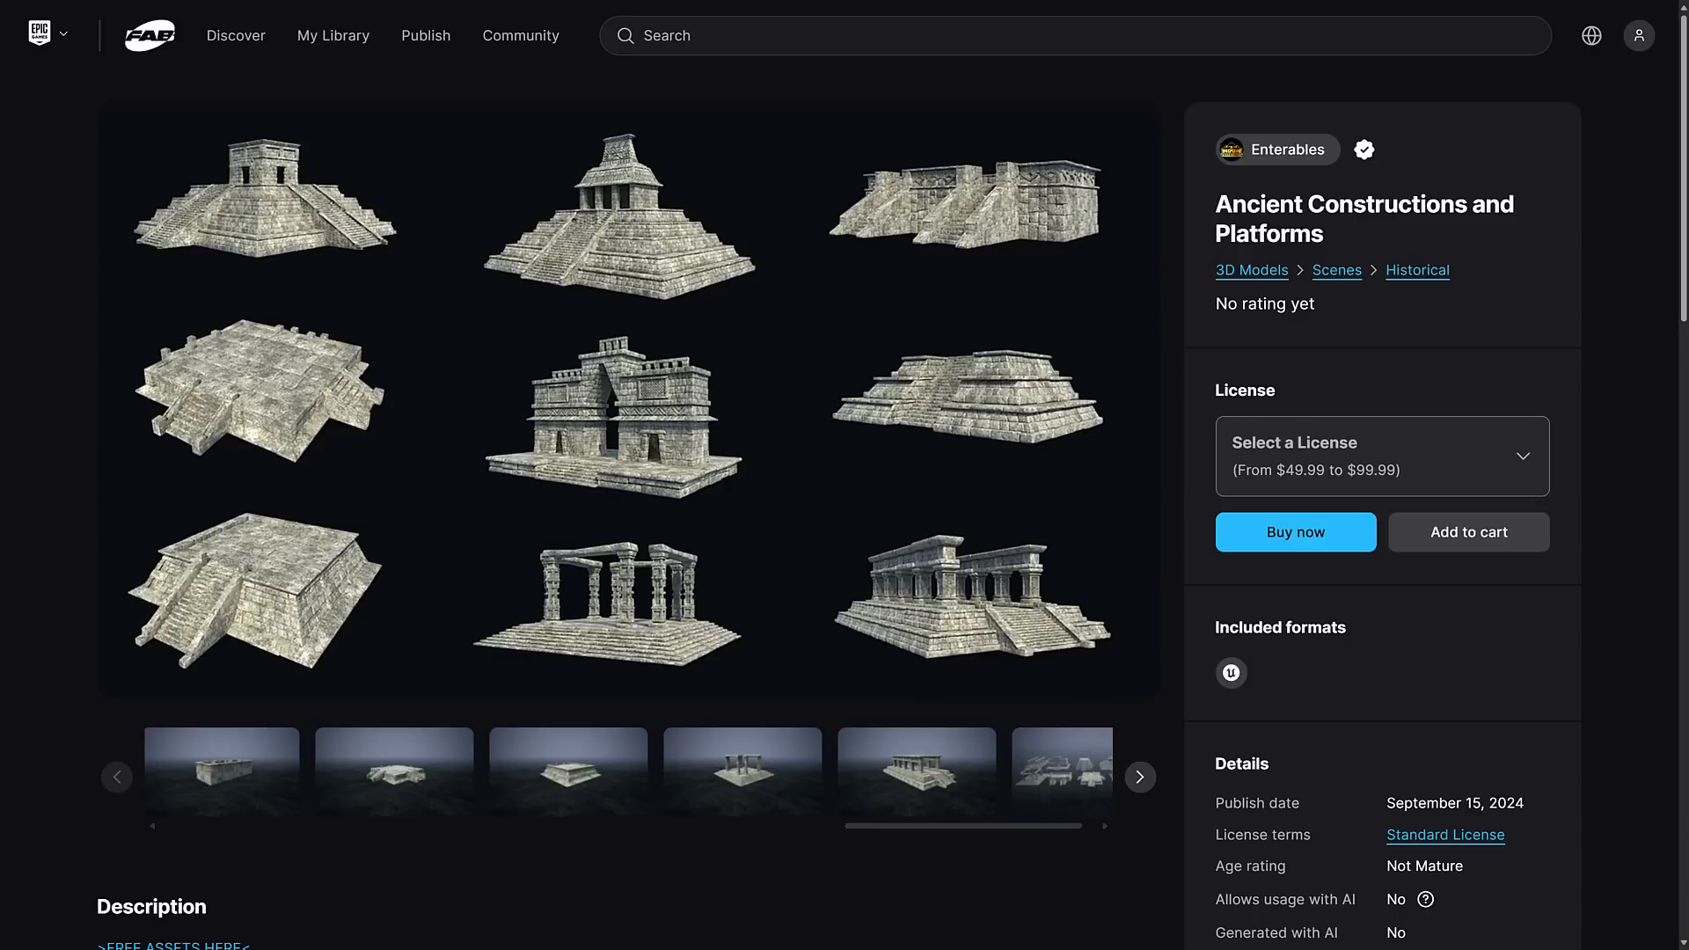
pyautogui.moveTo(660, 145)
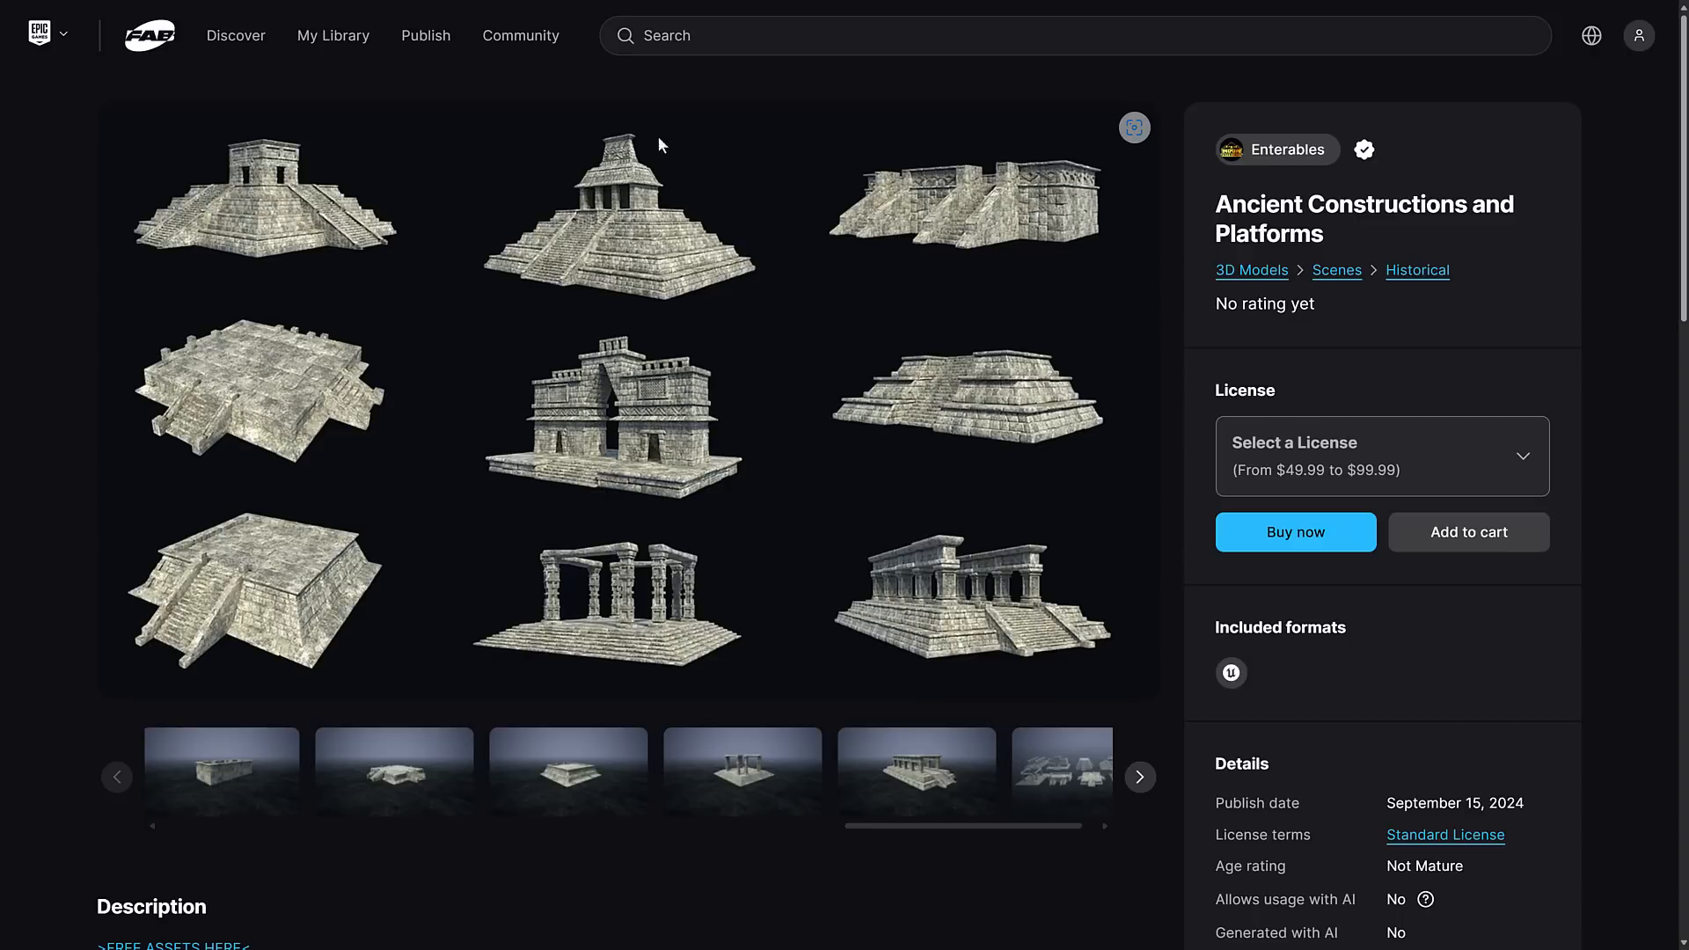
# Review license prices on Ancient Constructions and Dragon Temple (Professional), then switch to the creatures bundle listing
pyautogui.scroll(-3)
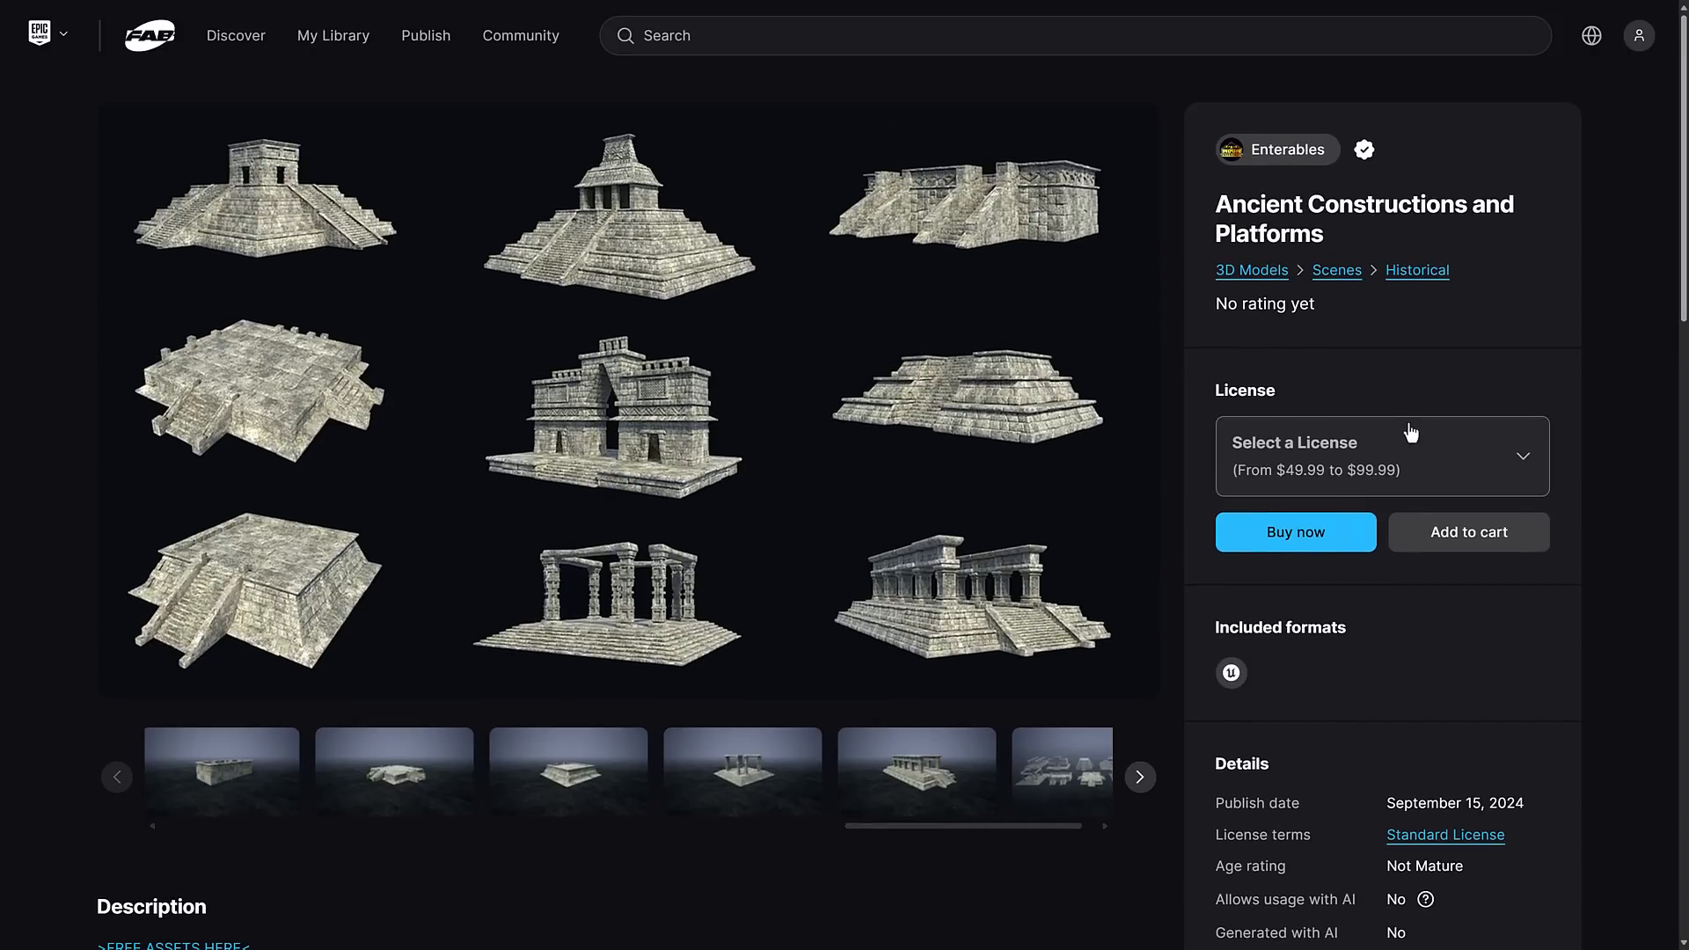
pyautogui.click(1380, 455)
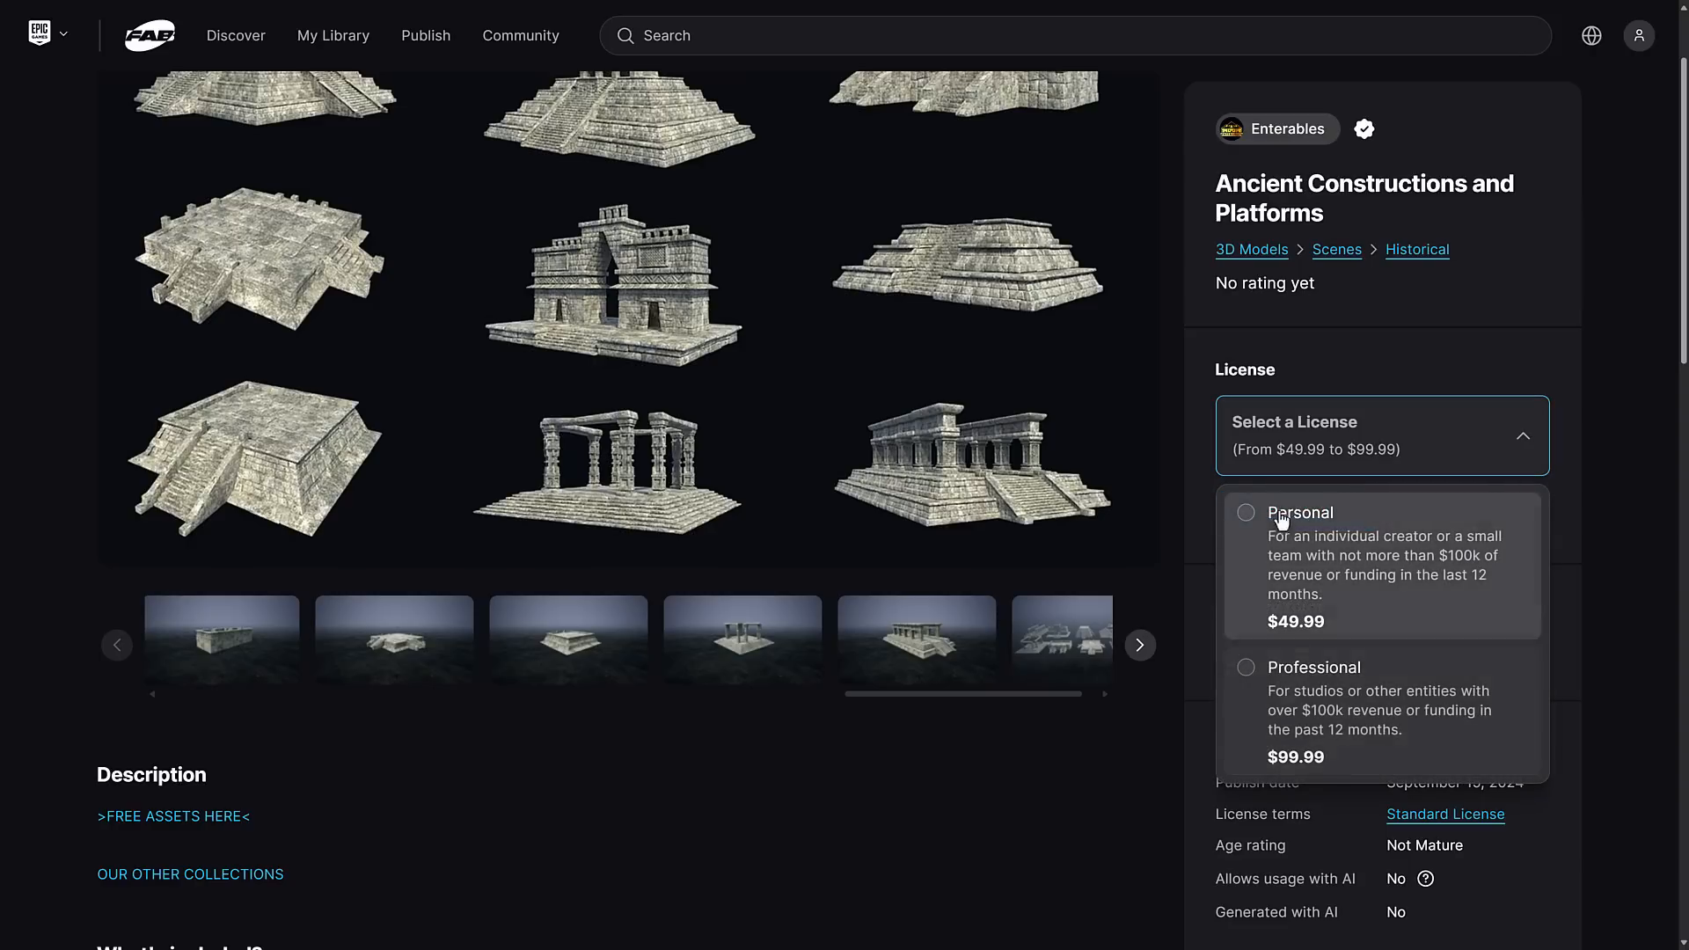
pyautogui.moveTo(1283, 496)
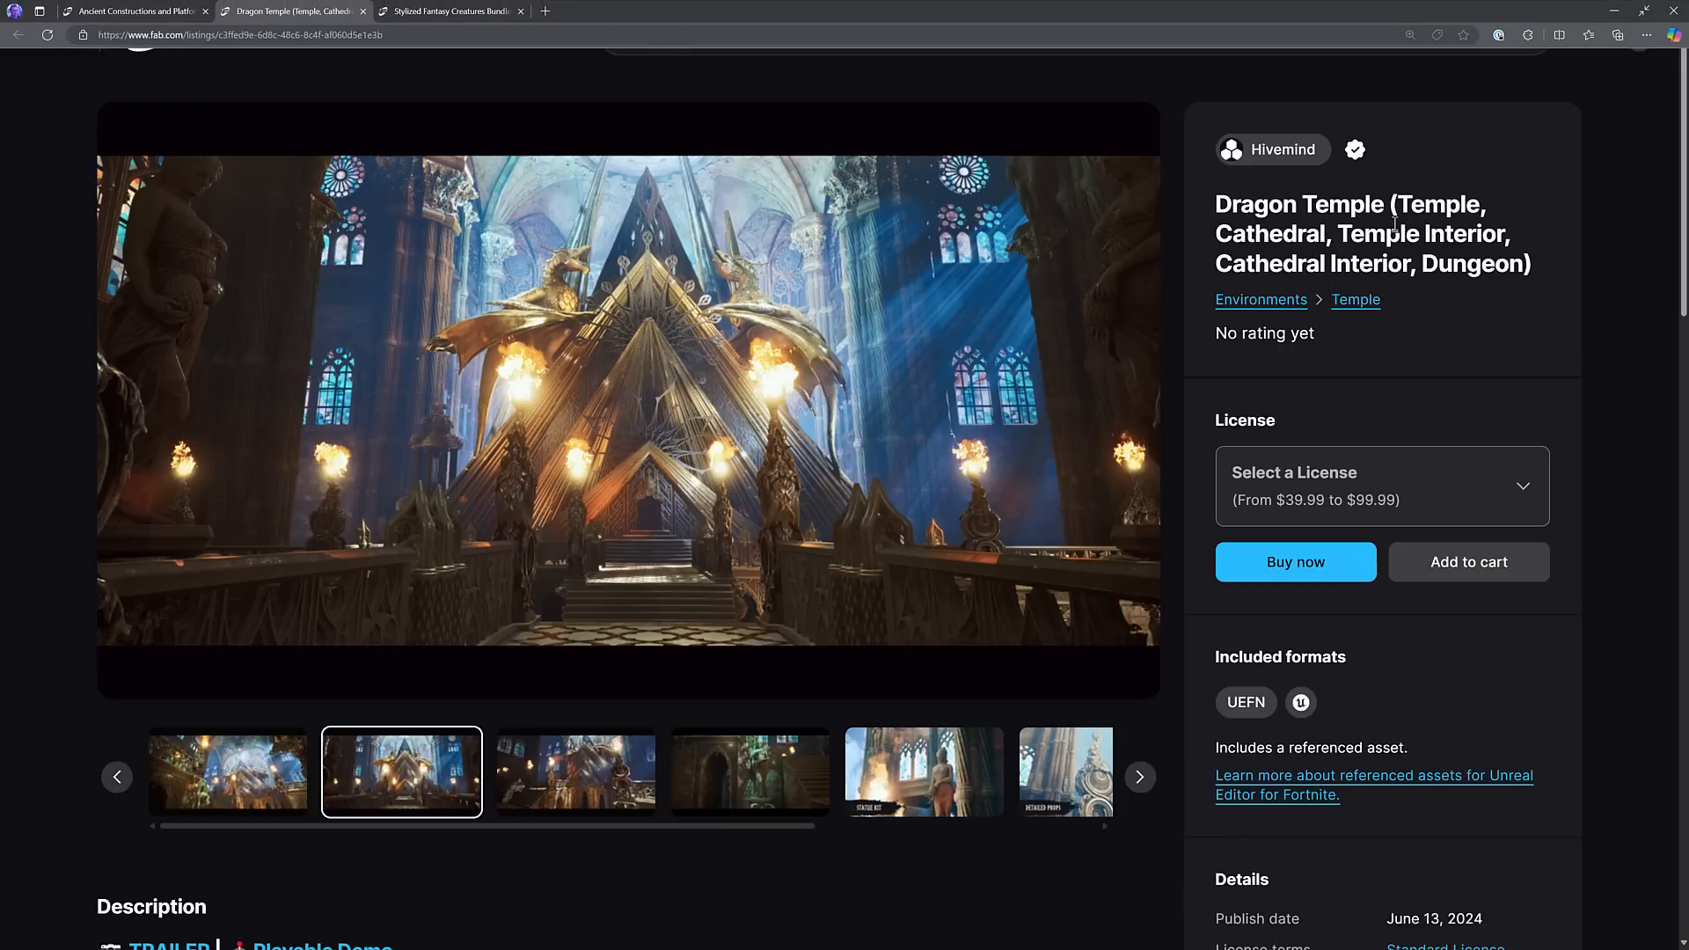
pyautogui.click(1381, 486)
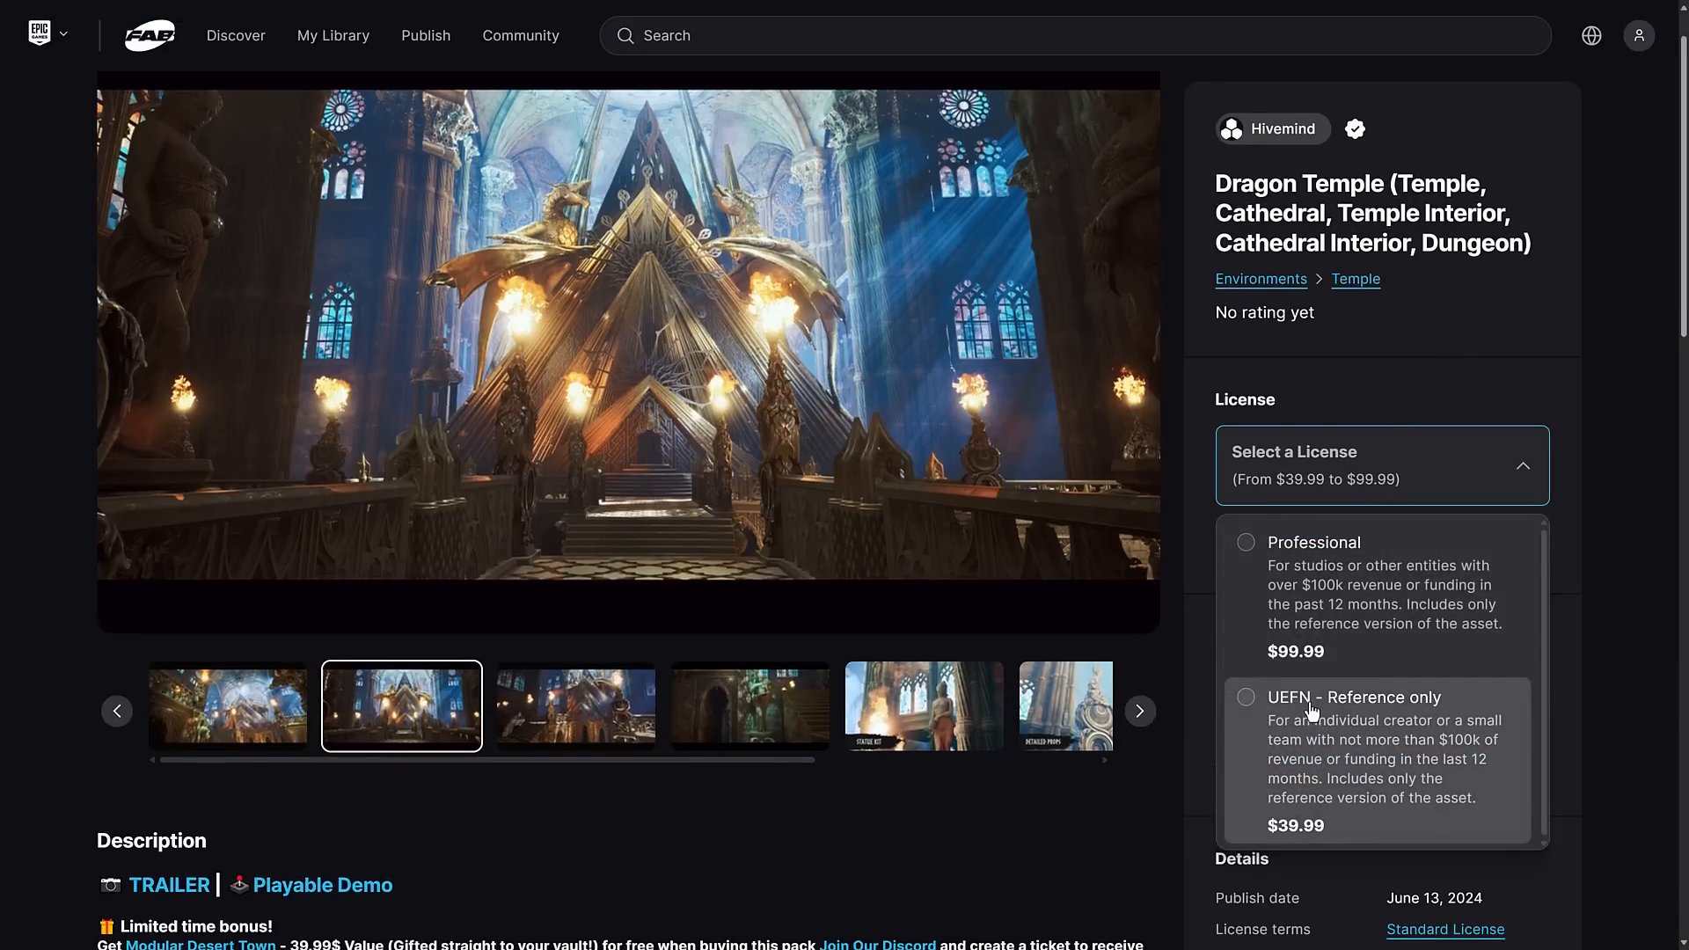
pyautogui.moveTo(848, 811)
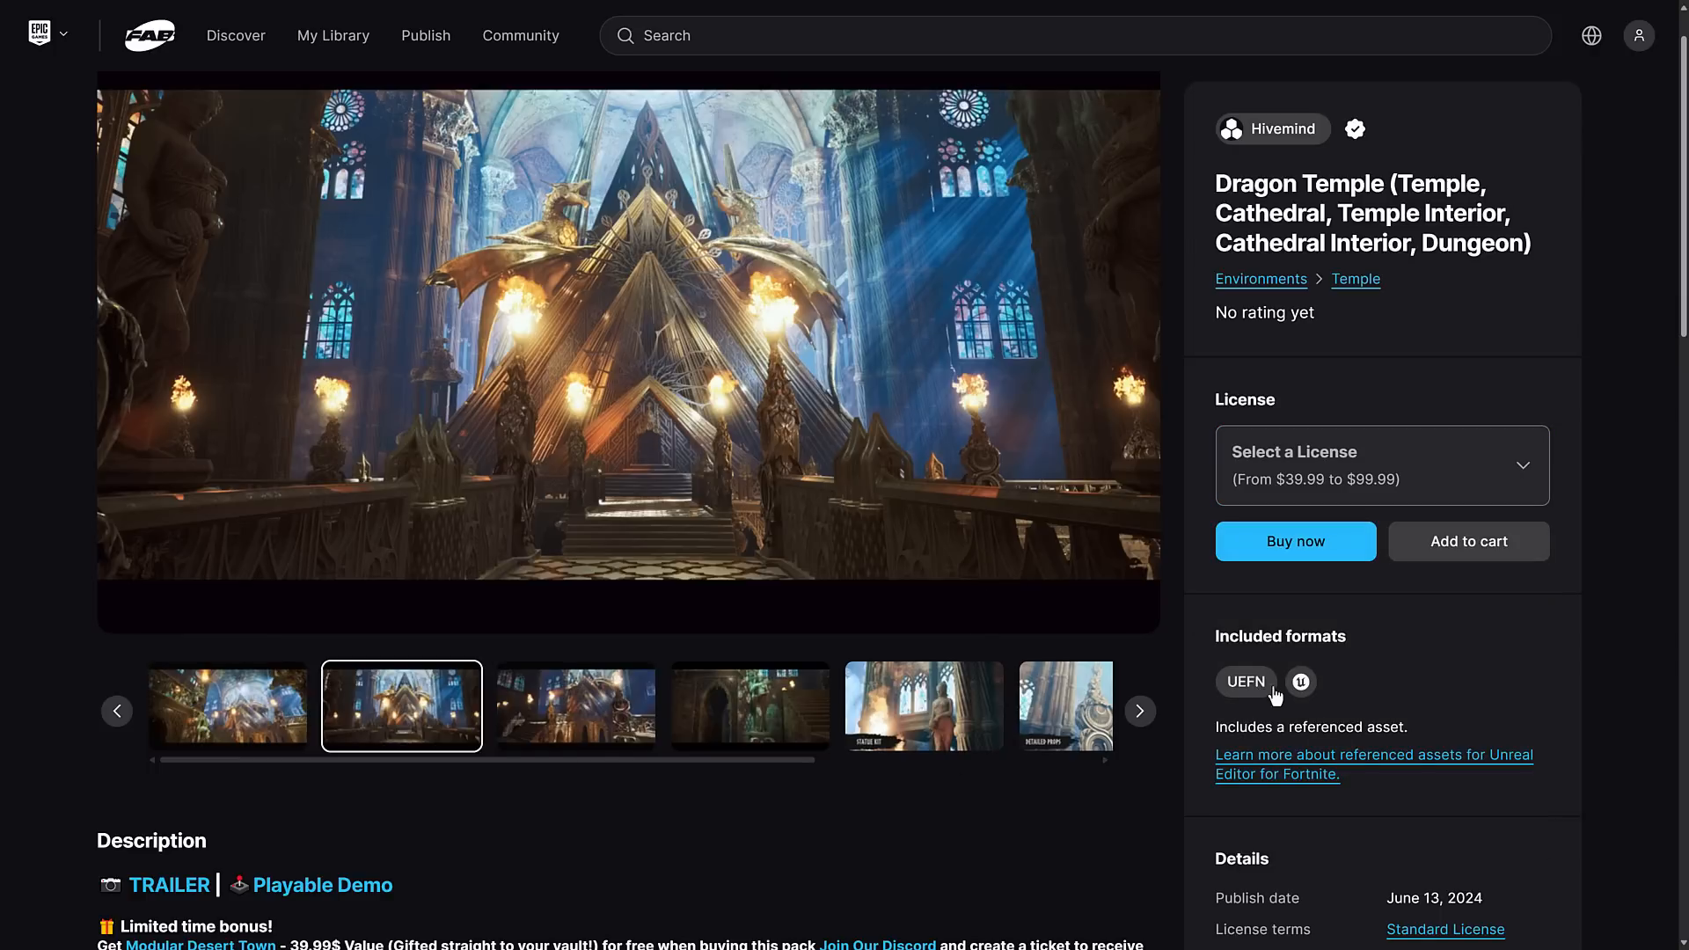
pyautogui.click(1381, 464)
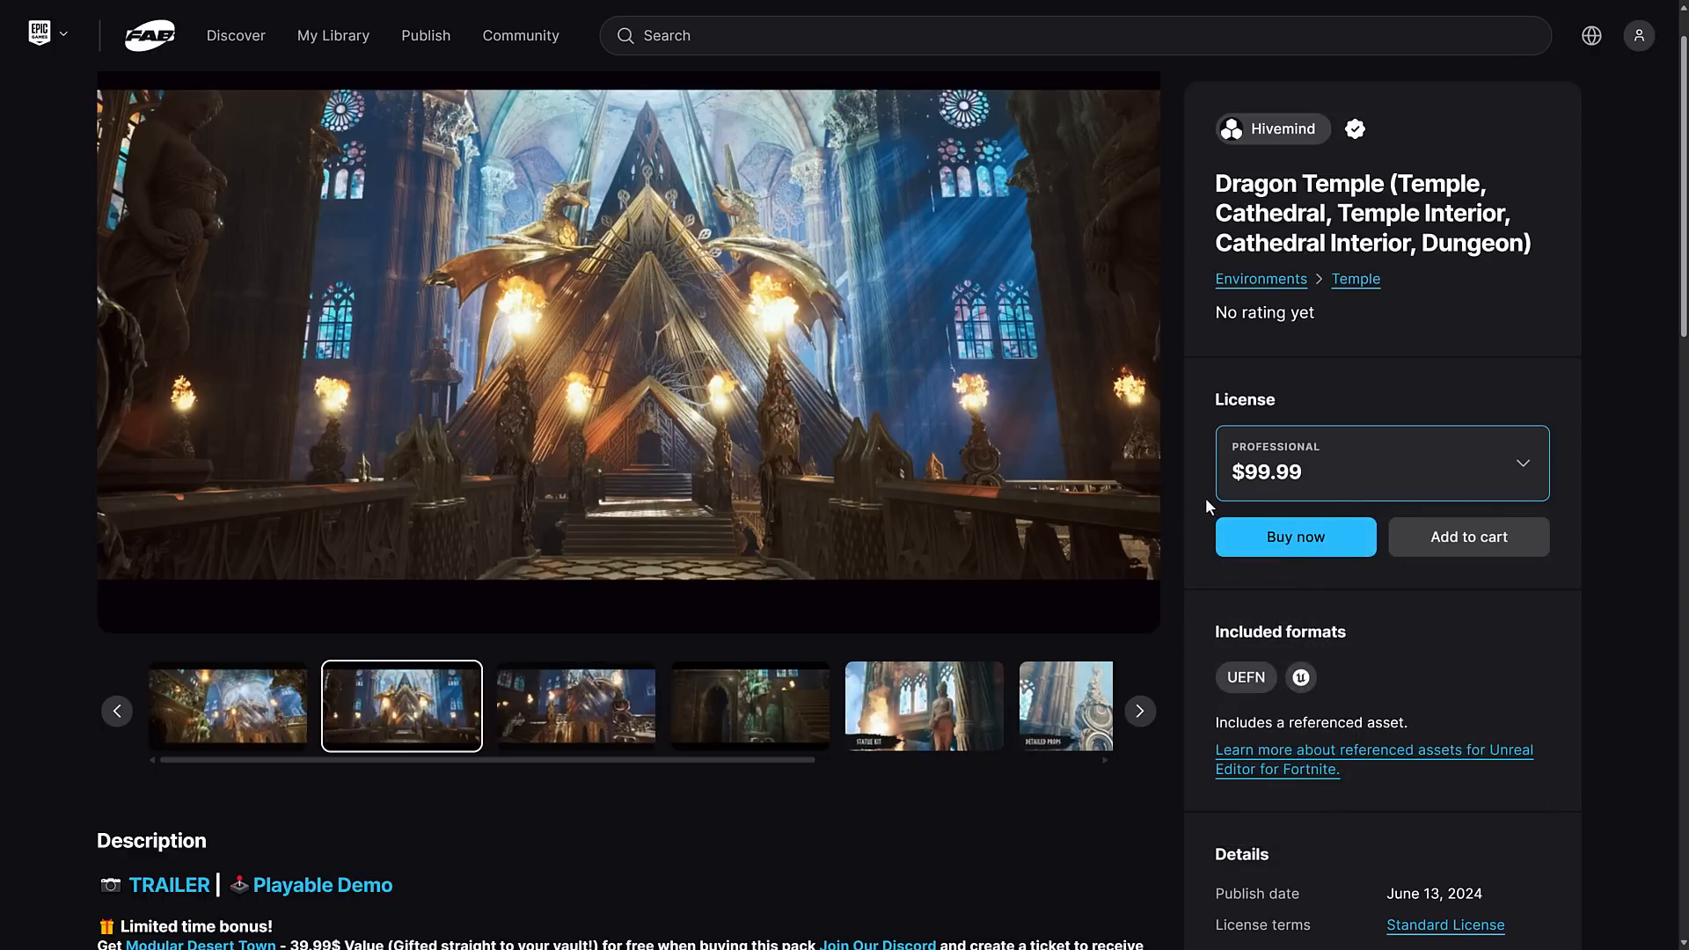
pyautogui.click(449, 11)
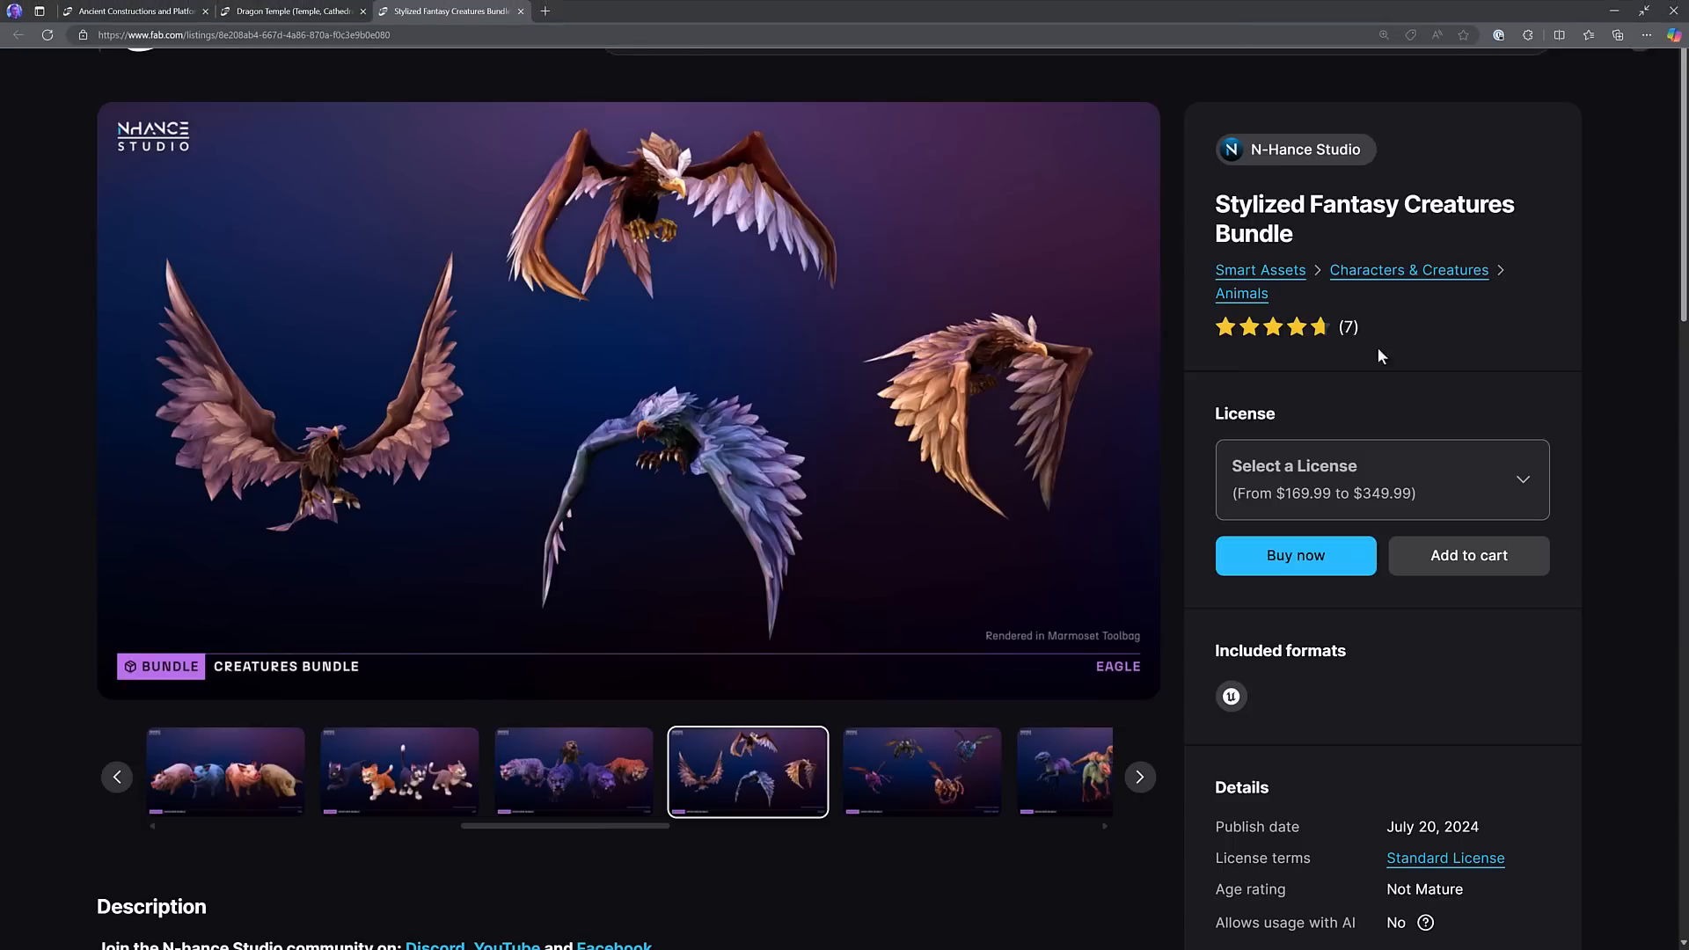
# View the Stylized Fantasy Creatures Bundle license prices, then go to Fab's Discover home
pyautogui.scroll(-3)
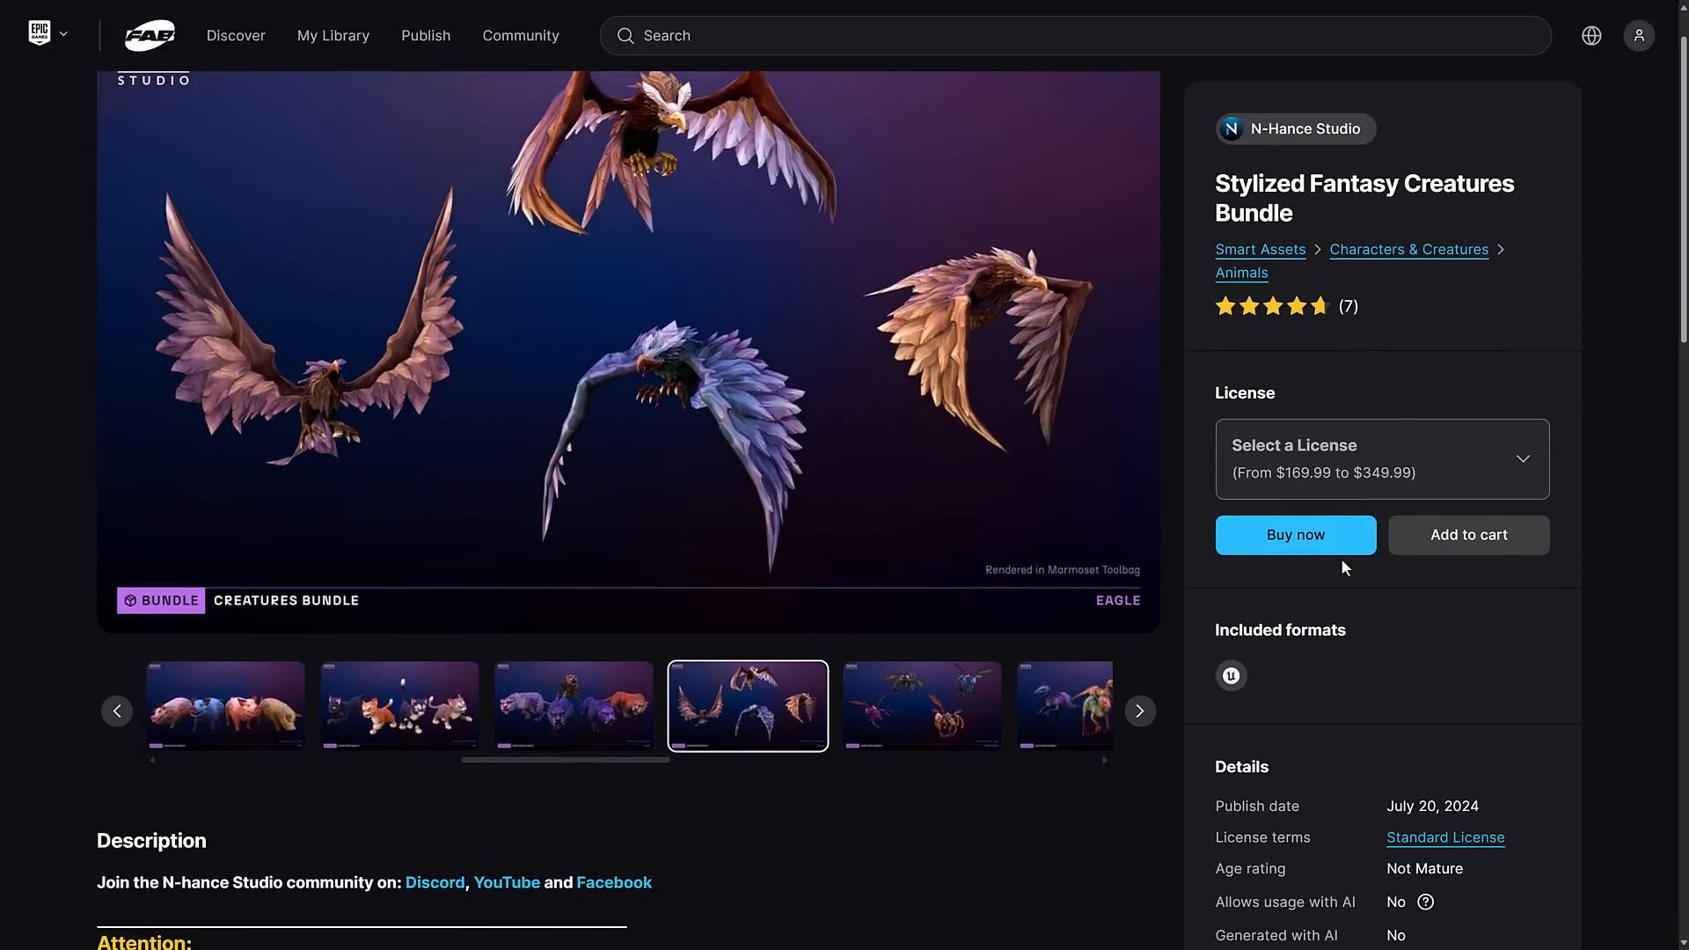
pyautogui.click(1381, 458)
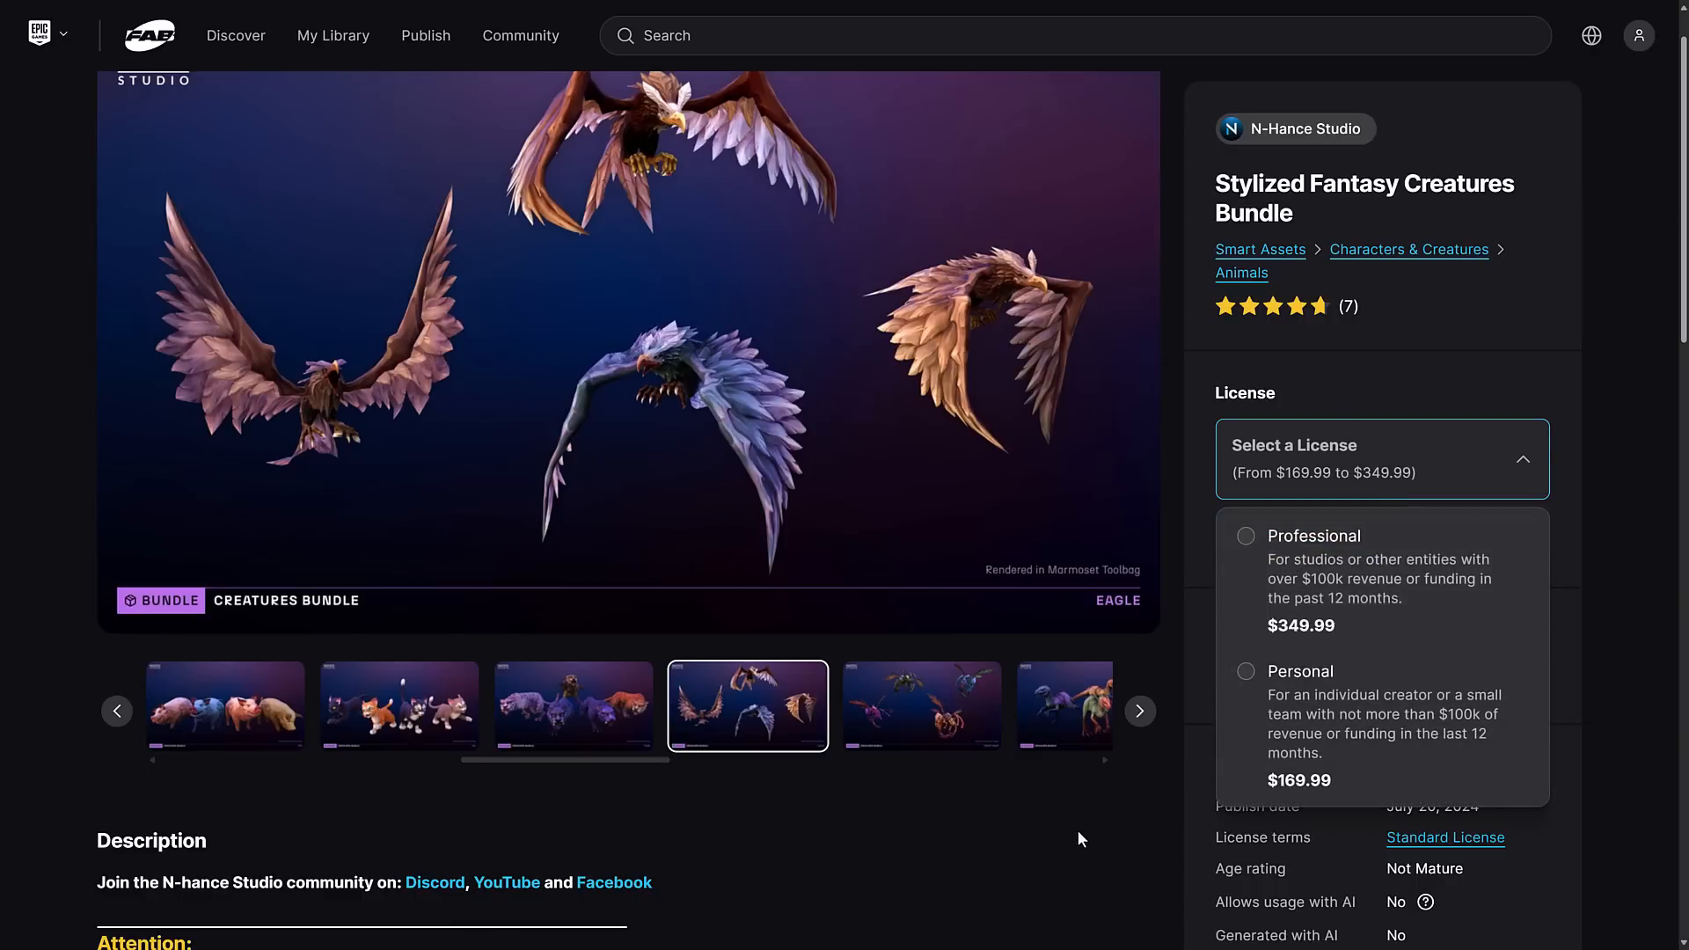
pyautogui.click(234, 36)
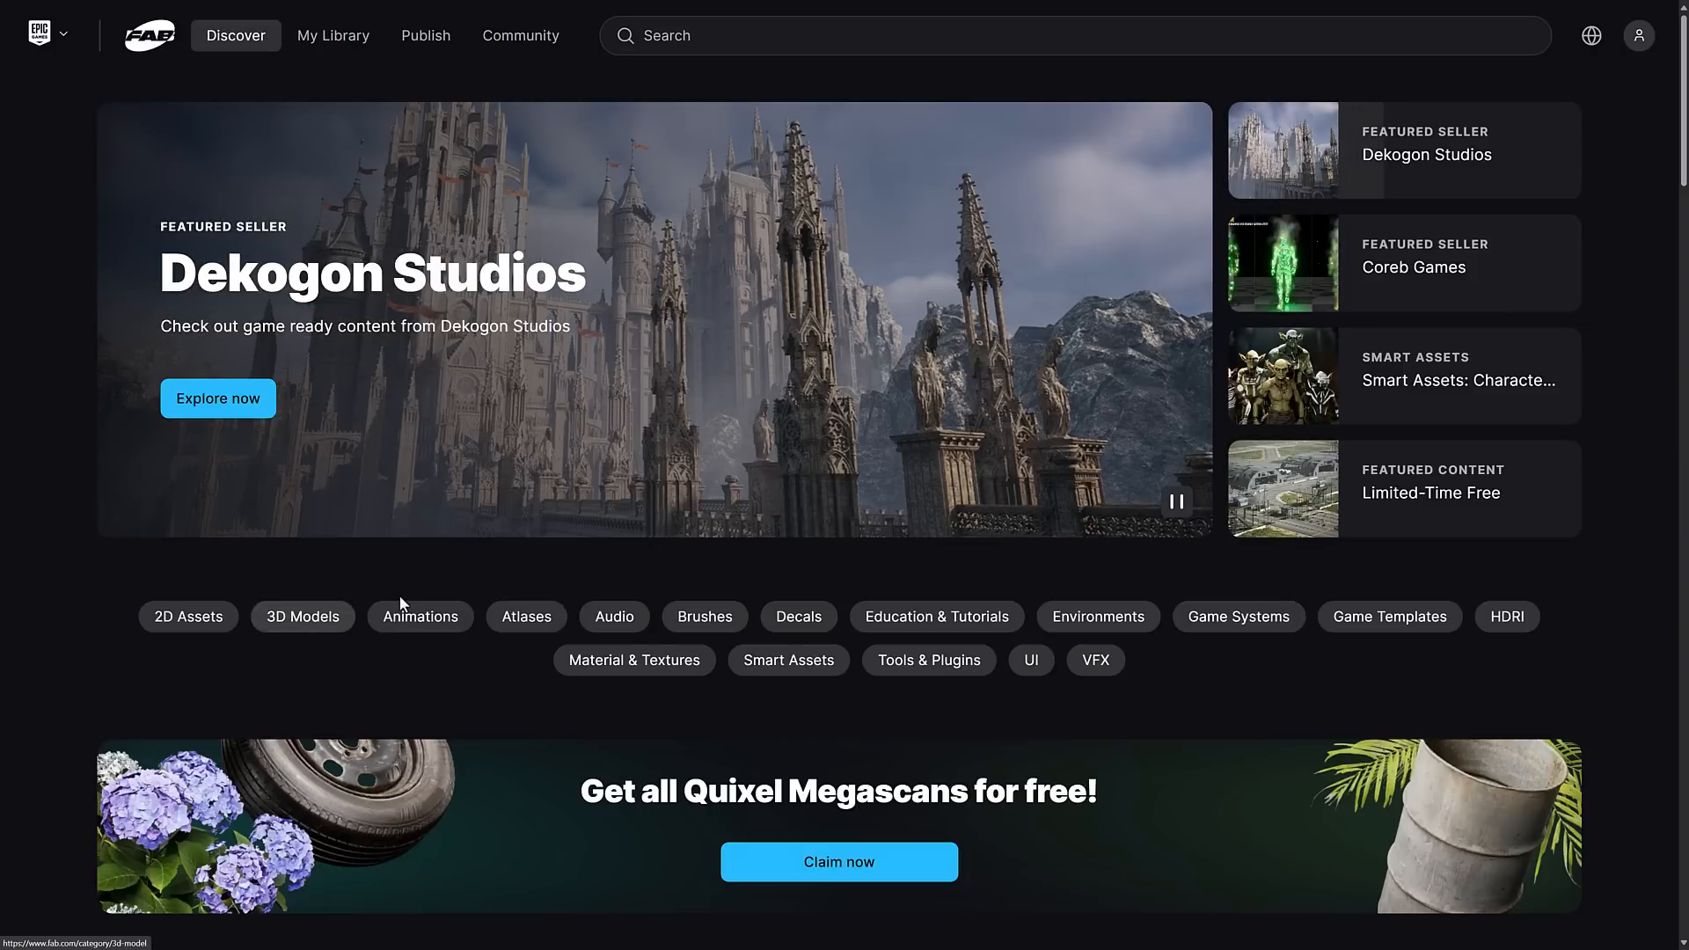
# Open the Limited-Time Free collection and highlight the 11/19 10AM ET date in its title
pyautogui.scroll(-3)
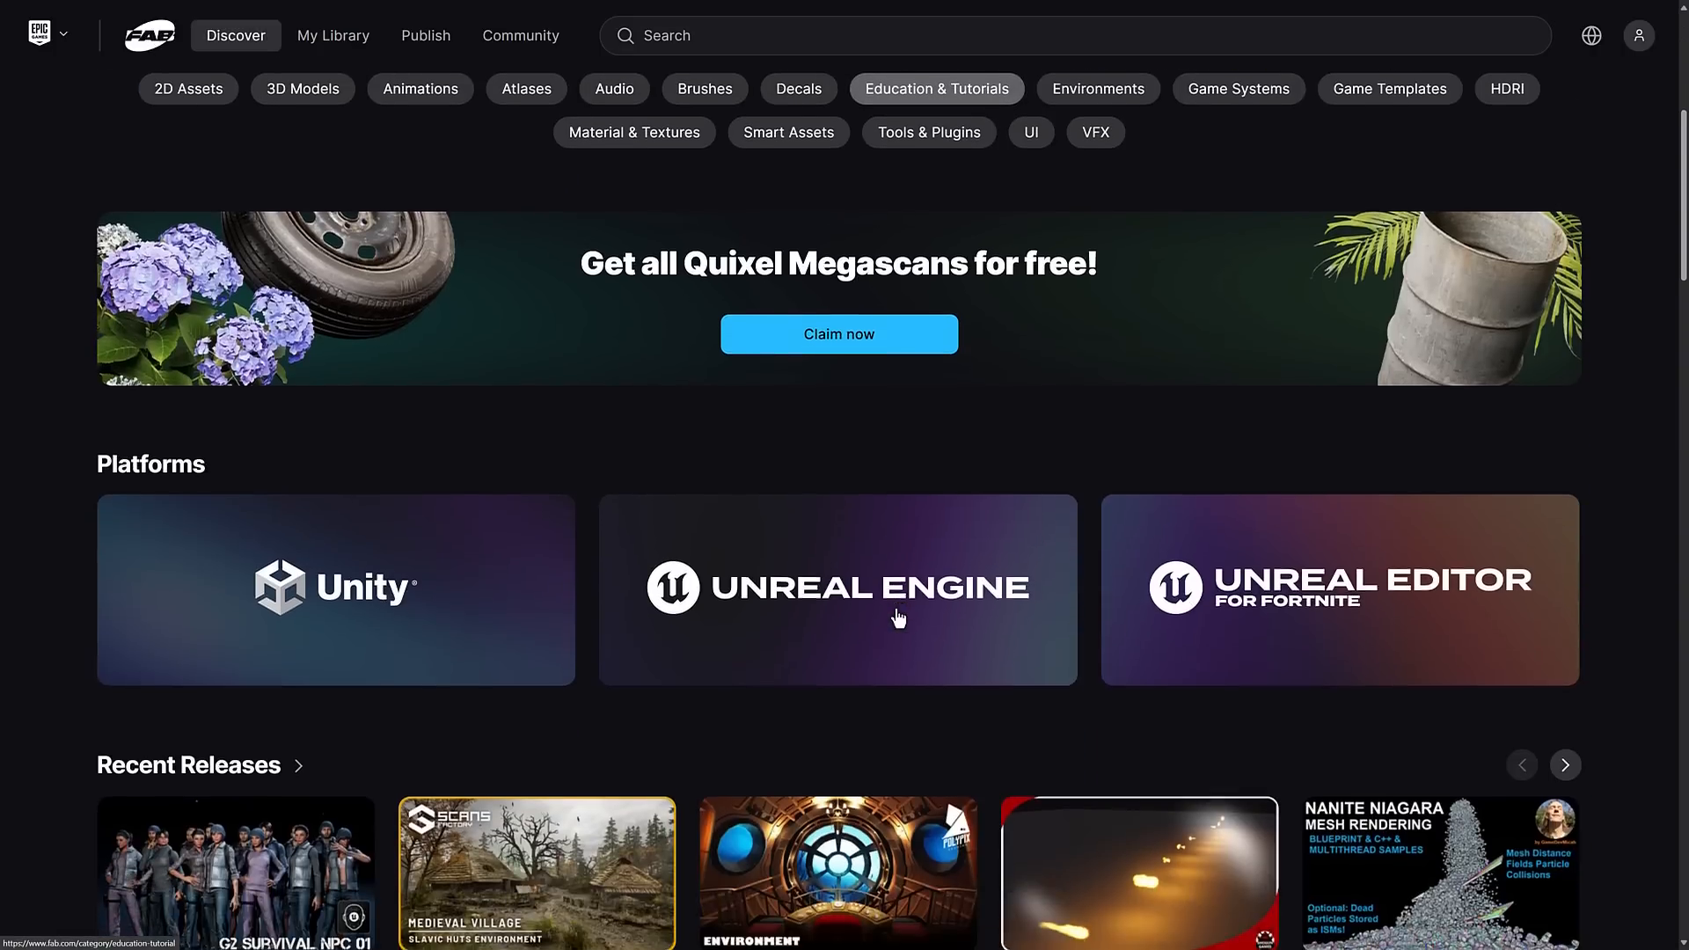
pyautogui.scroll(-3)
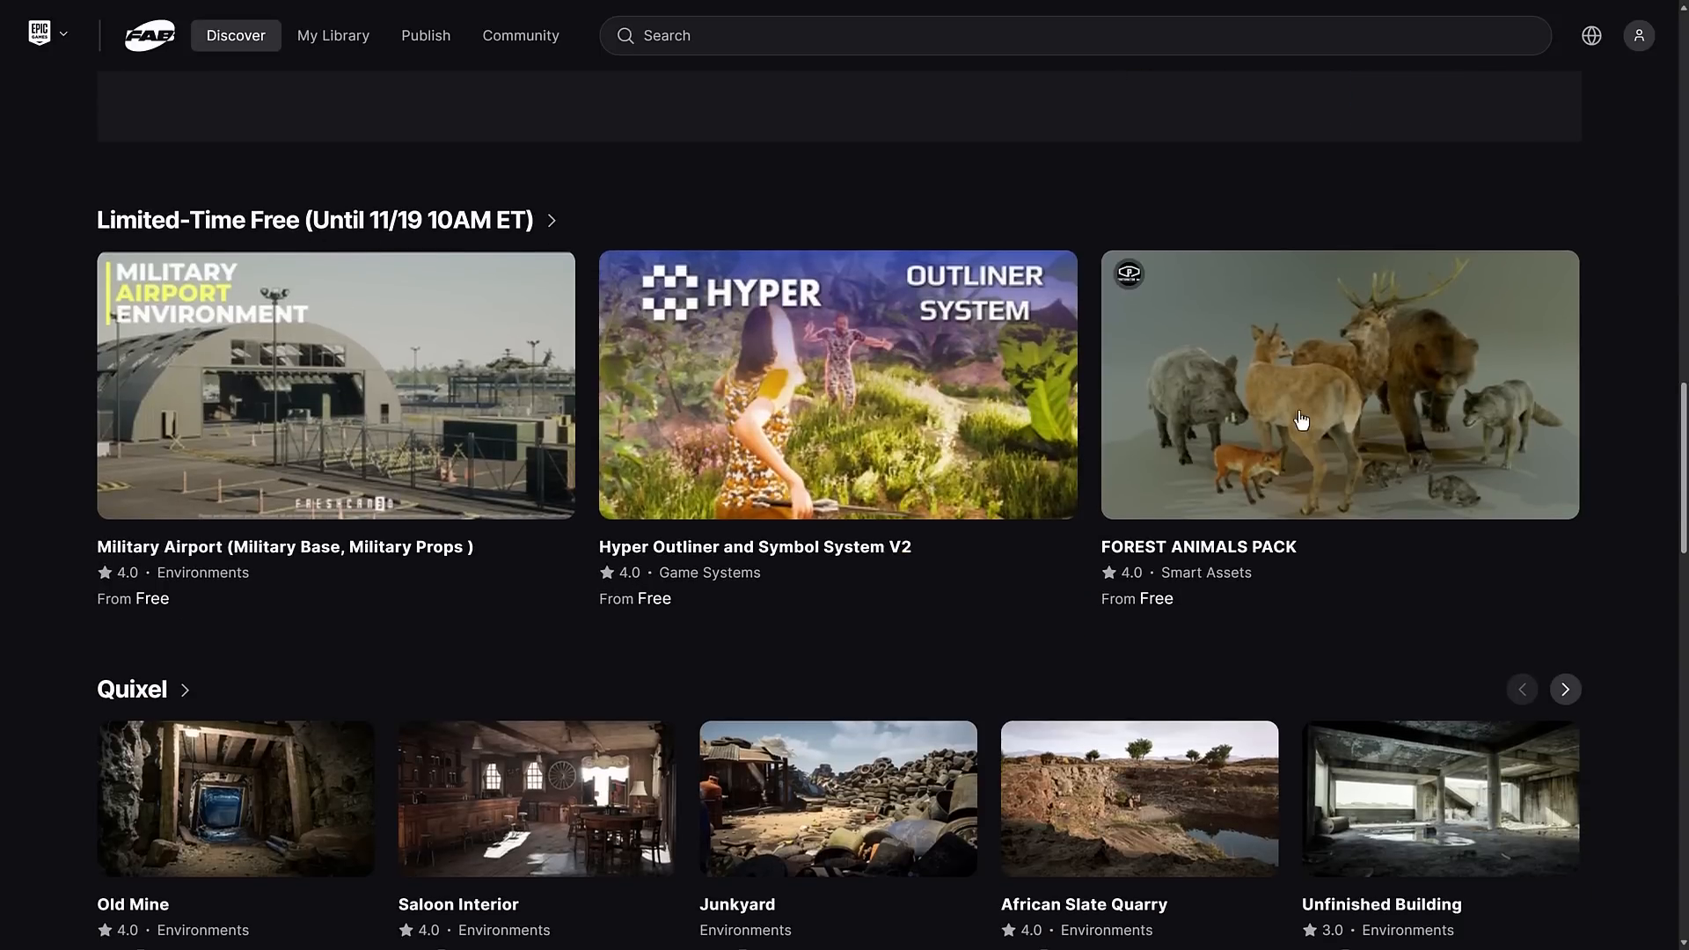
pyautogui.moveTo(903, 545)
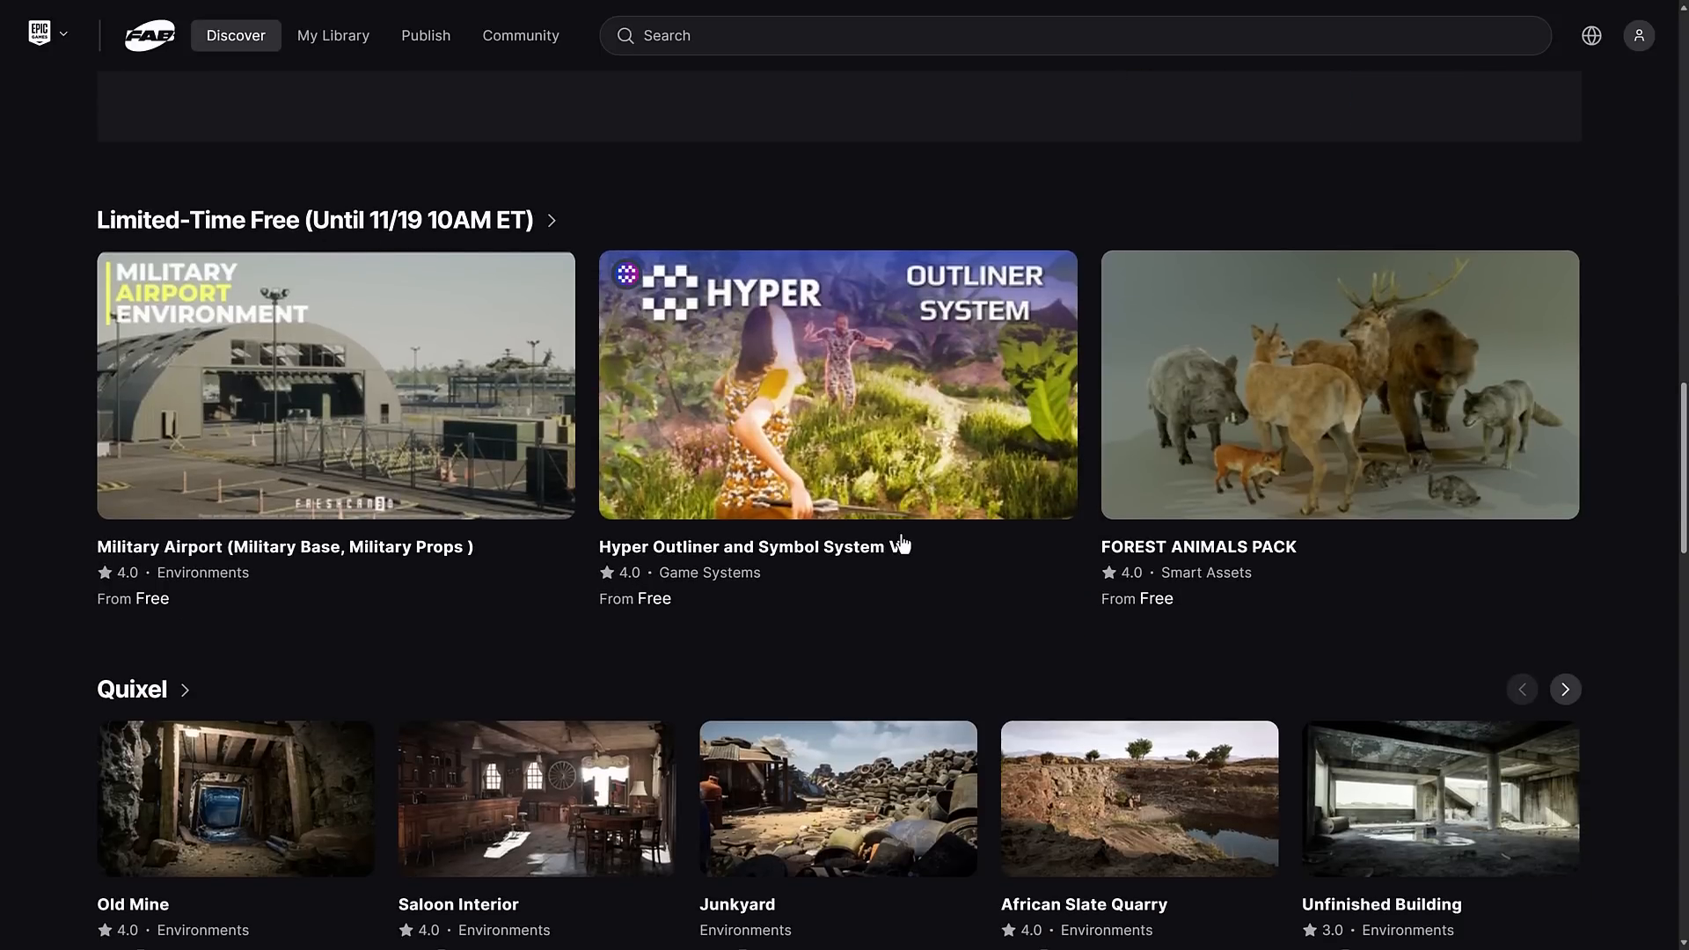
pyautogui.click(549, 220)
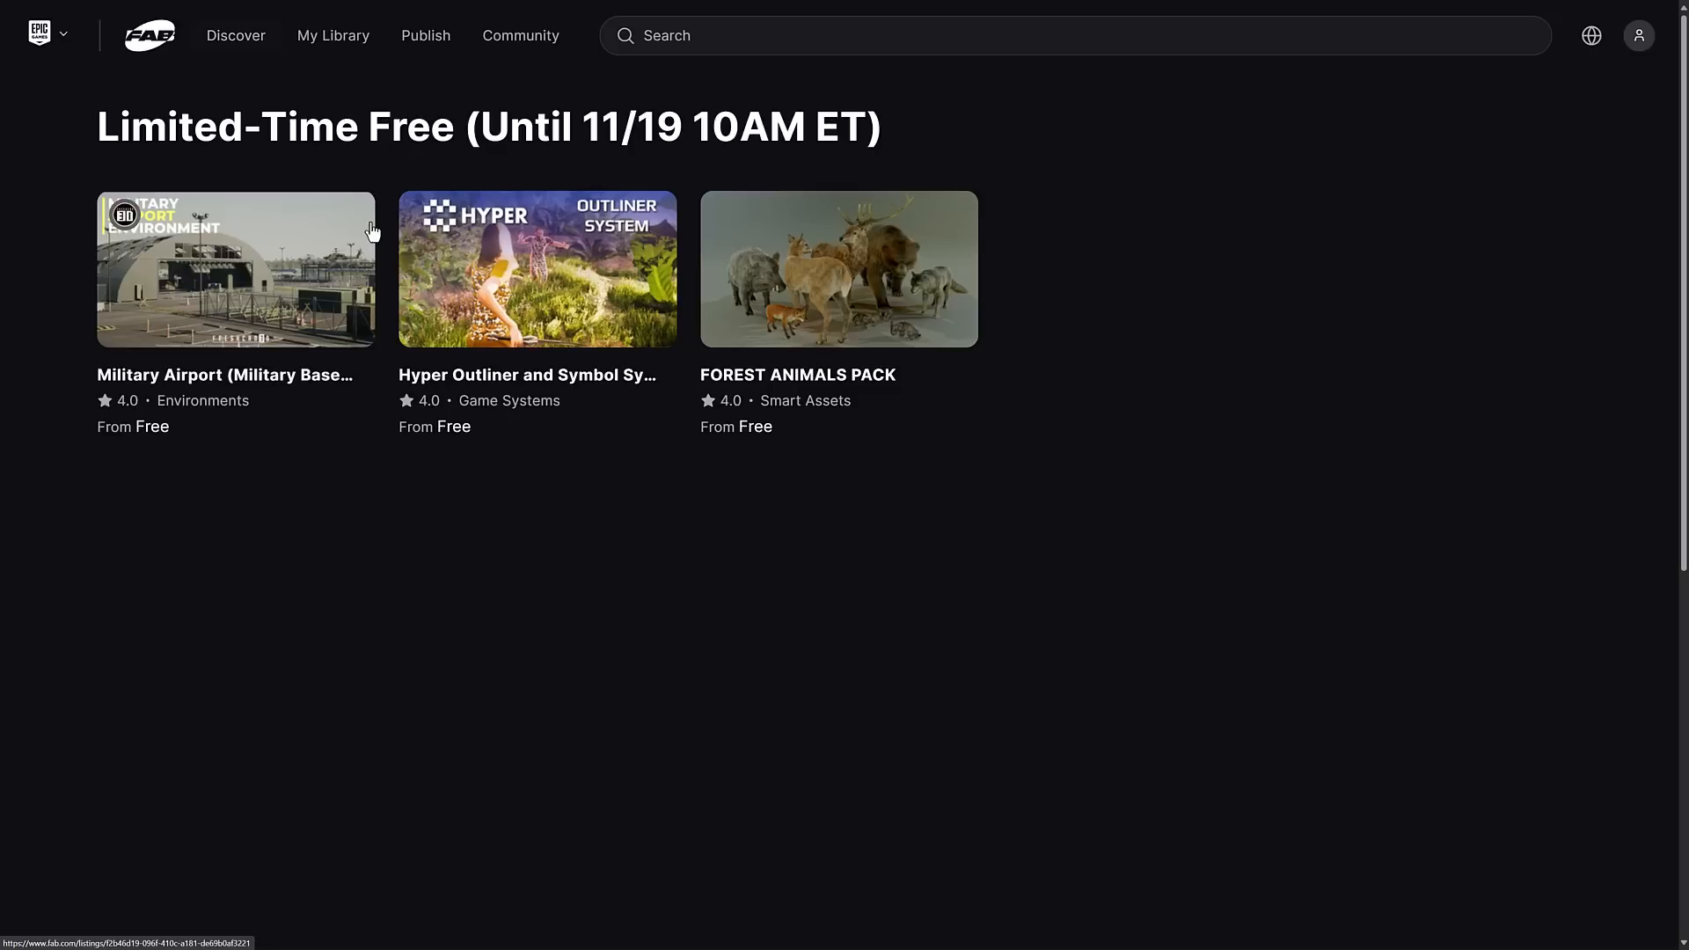
pyautogui.moveTo(482, 127); pyautogui.dragTo(862, 127)
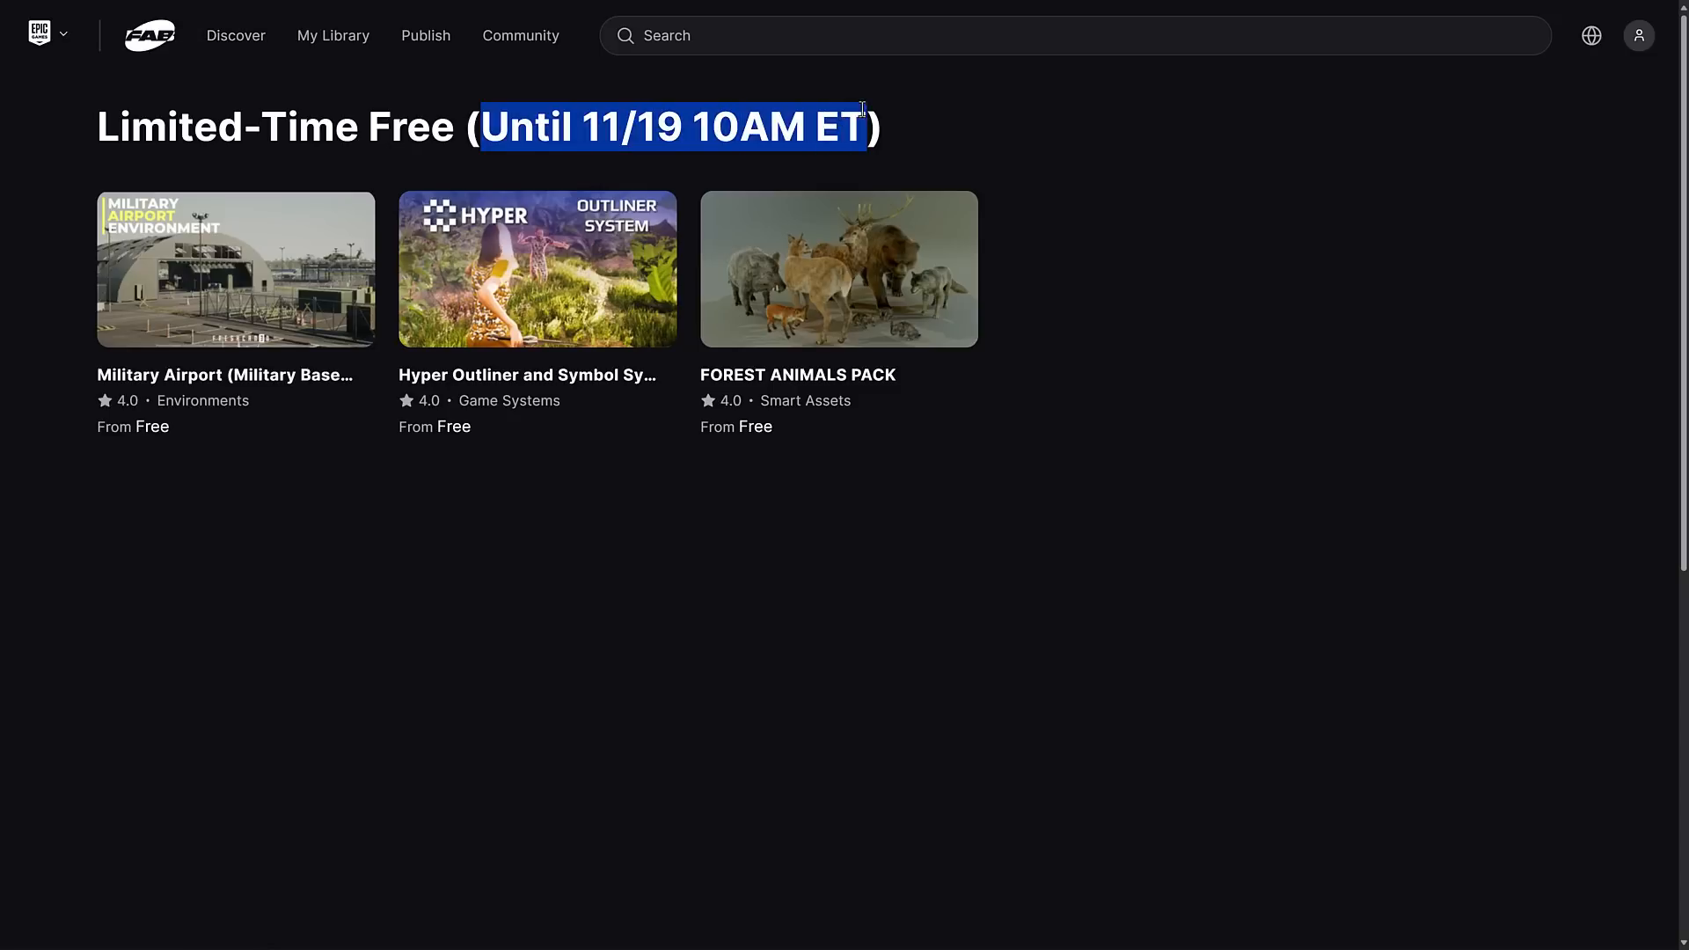
pyautogui.click(1081, 148)
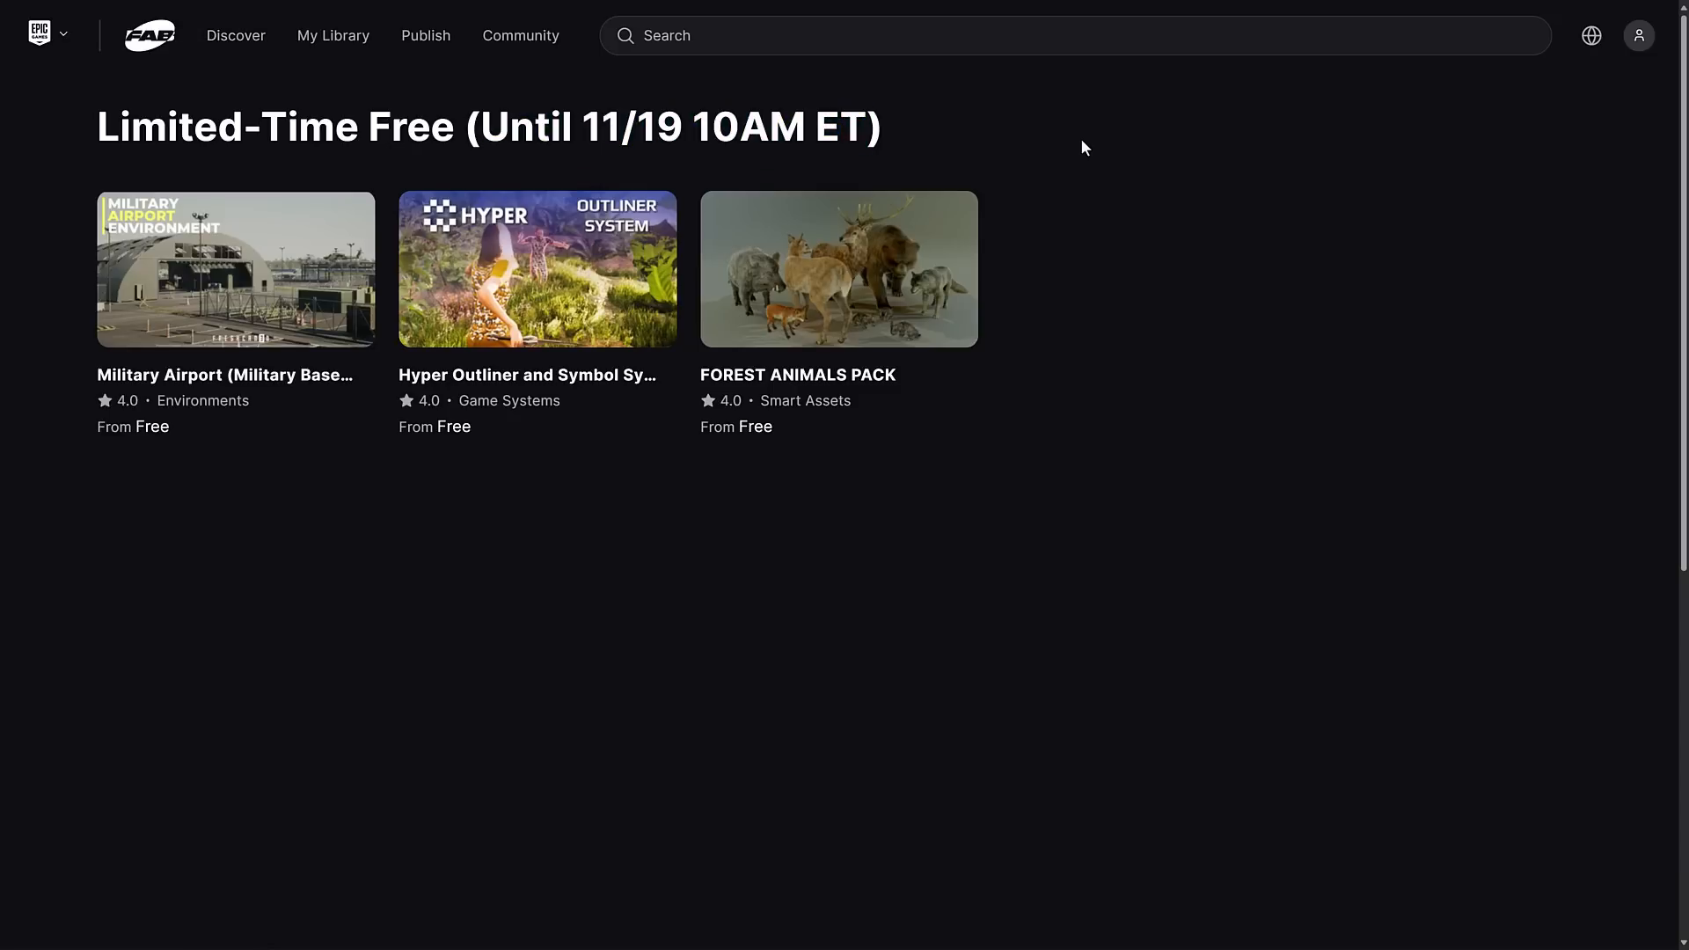